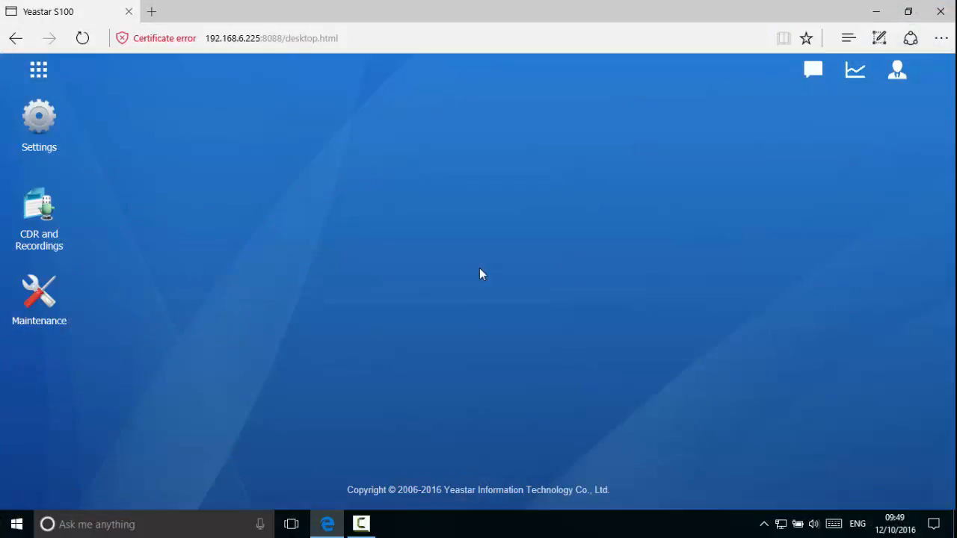
mouse_move(39, 127)
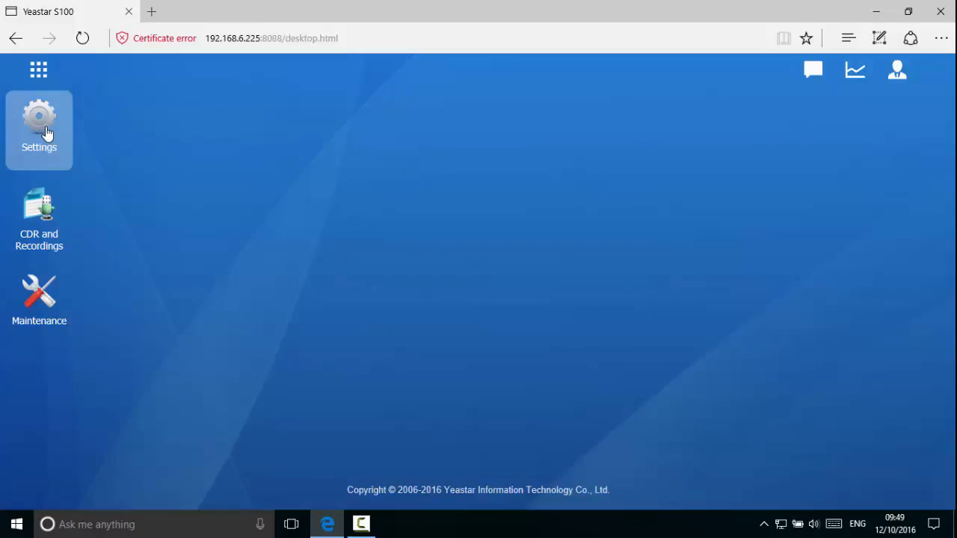
Step: Bring up the Settings window listing PBX, System and Event Center options
click(39, 120)
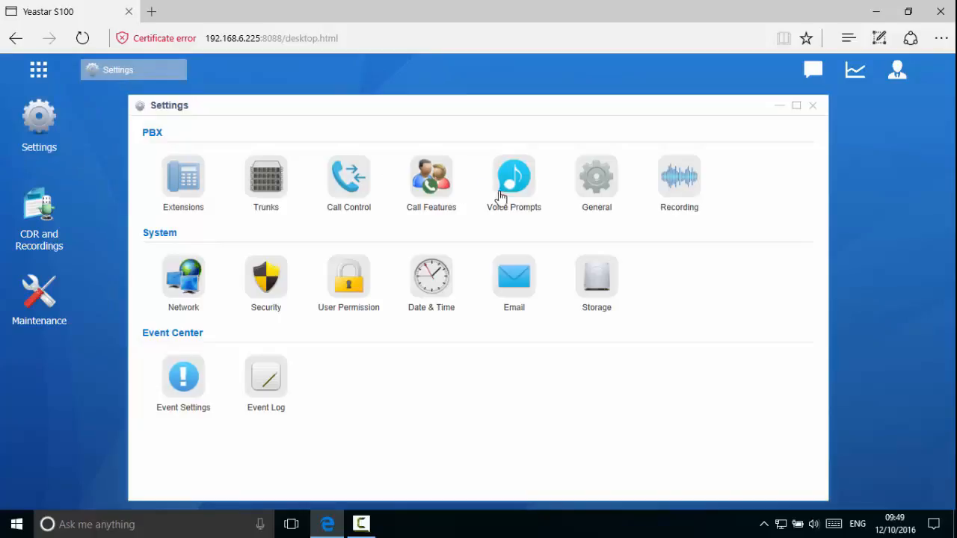
Step: Change User Extensions in PBX General preferences from 1000–5999 to 8000–9000
click(595, 179)
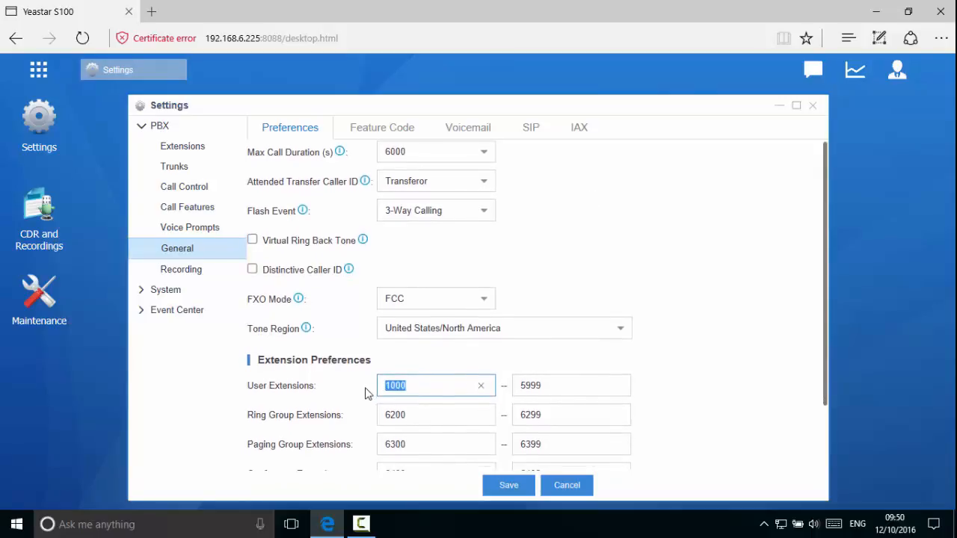
text(800)
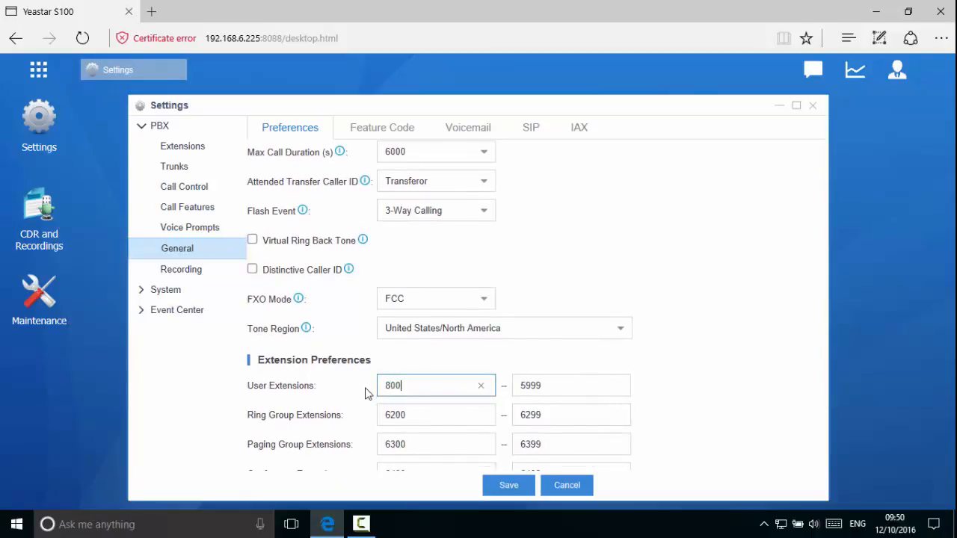
click(571, 386)
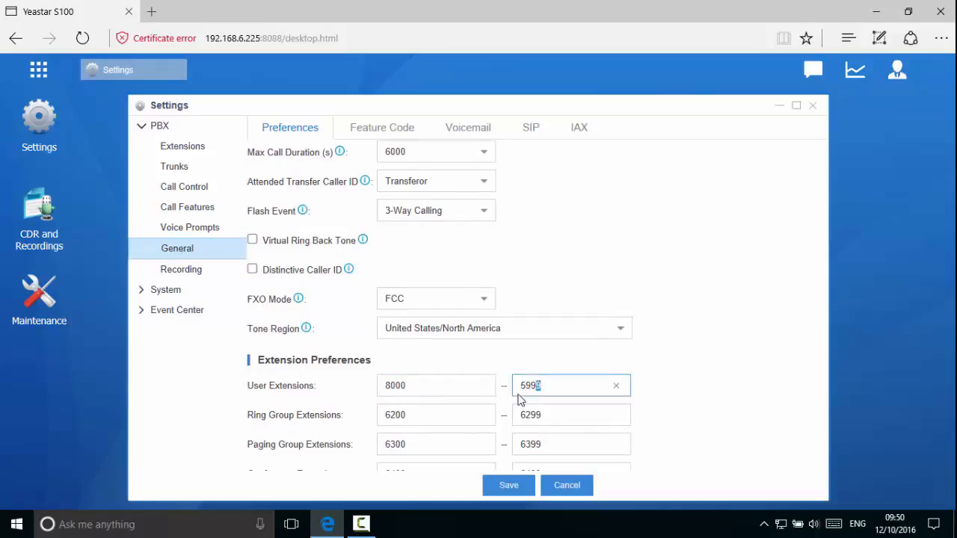
text(9000)
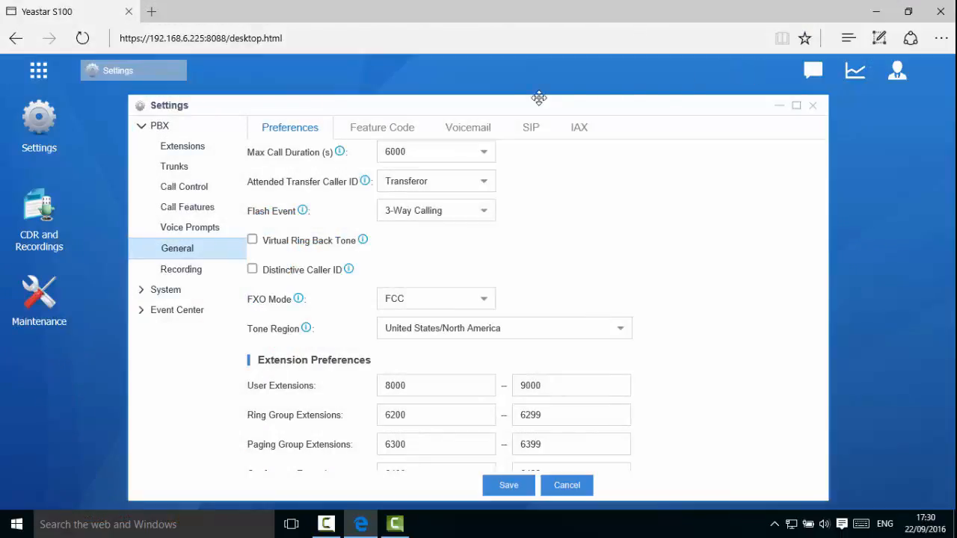
Step: Select all six extensions 1000–1005 in the Extensions list and confirm their deletion
click(182, 147)
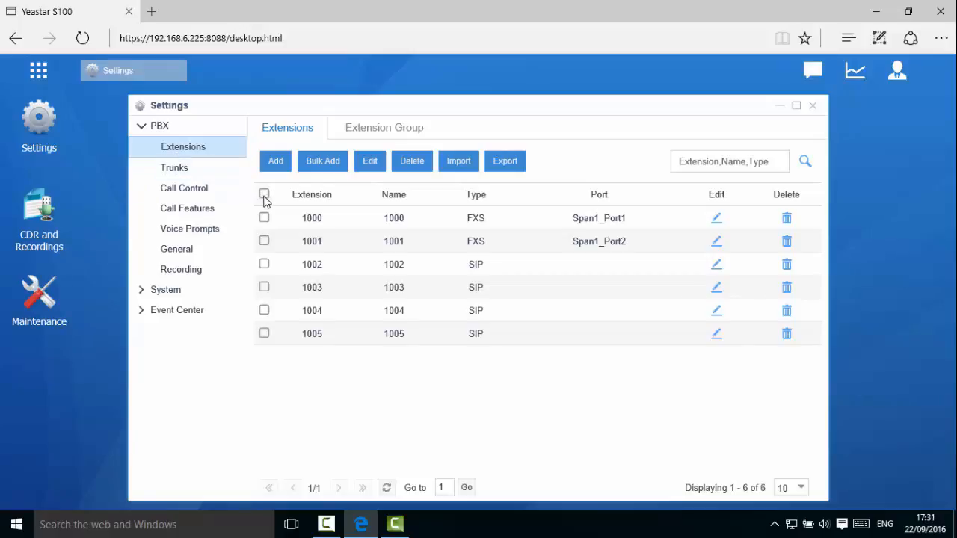
click(263, 195)
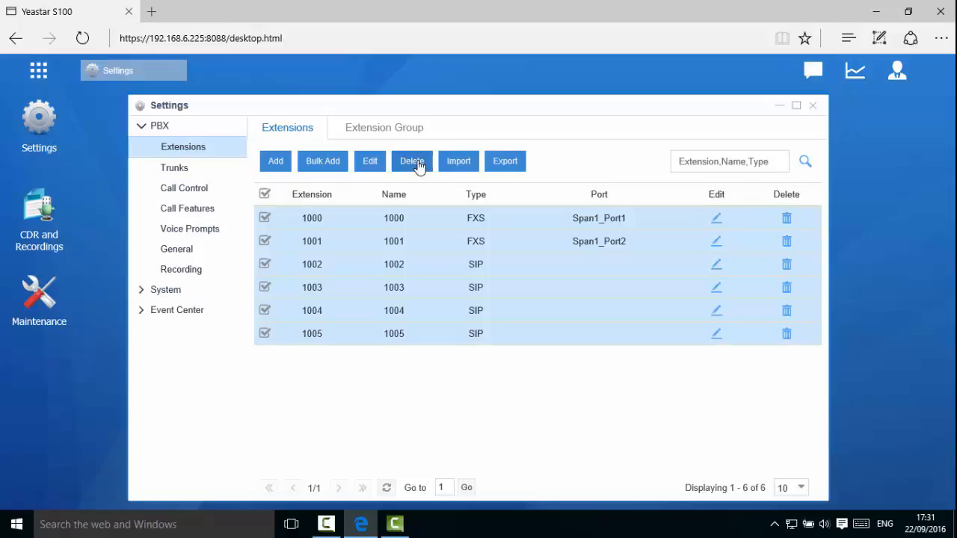
click(413, 161)
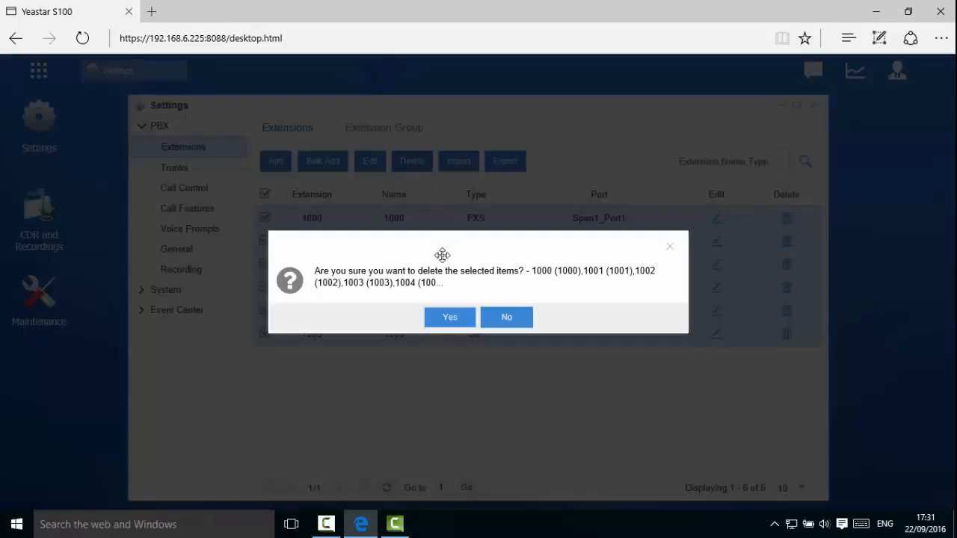
click(449, 317)
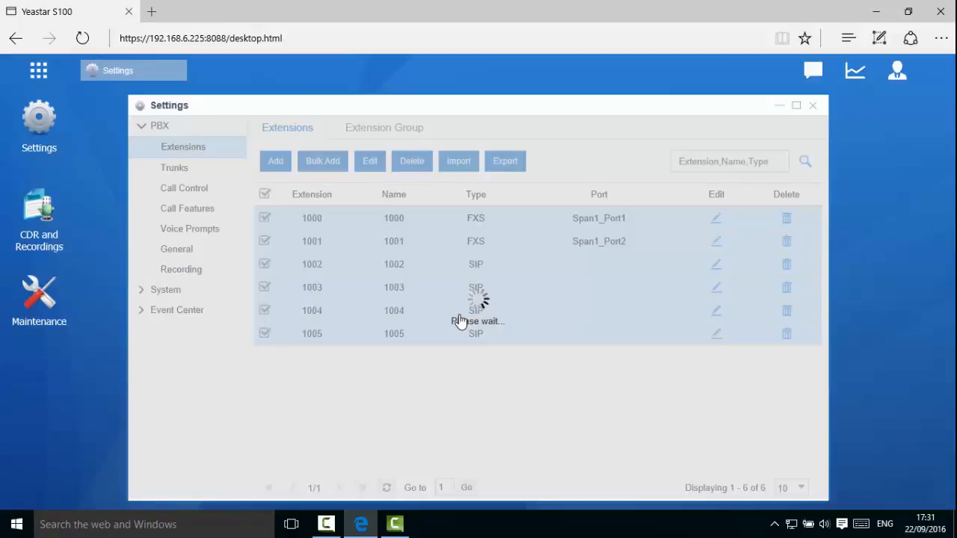
click(413, 162)
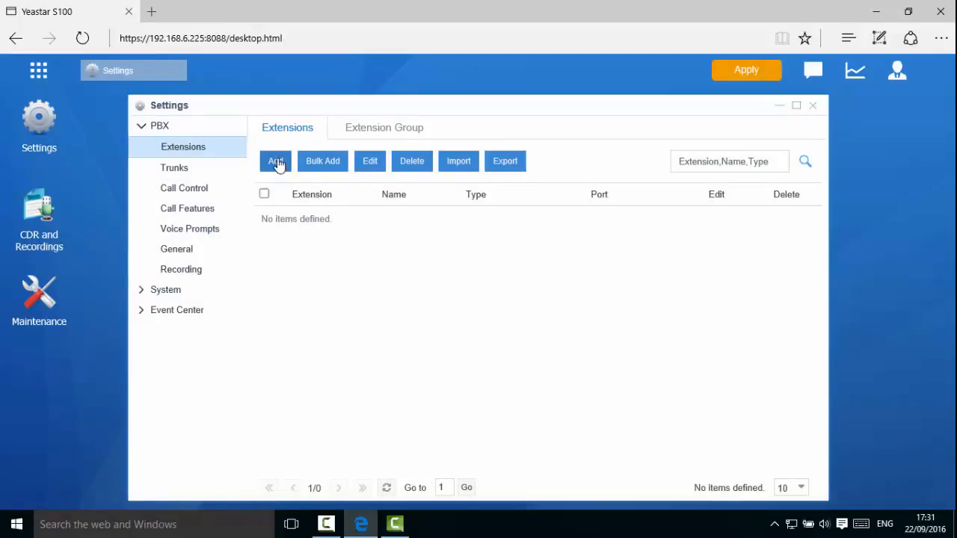
Step: Start a new extension, toggling IAX and FXS on then off so only SIP stays checked
click(276, 162)
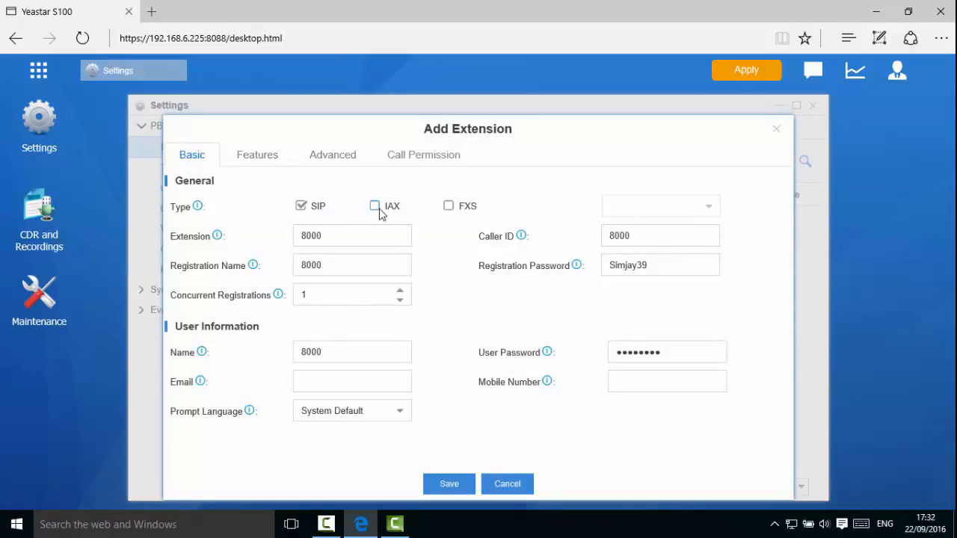
click(373, 206)
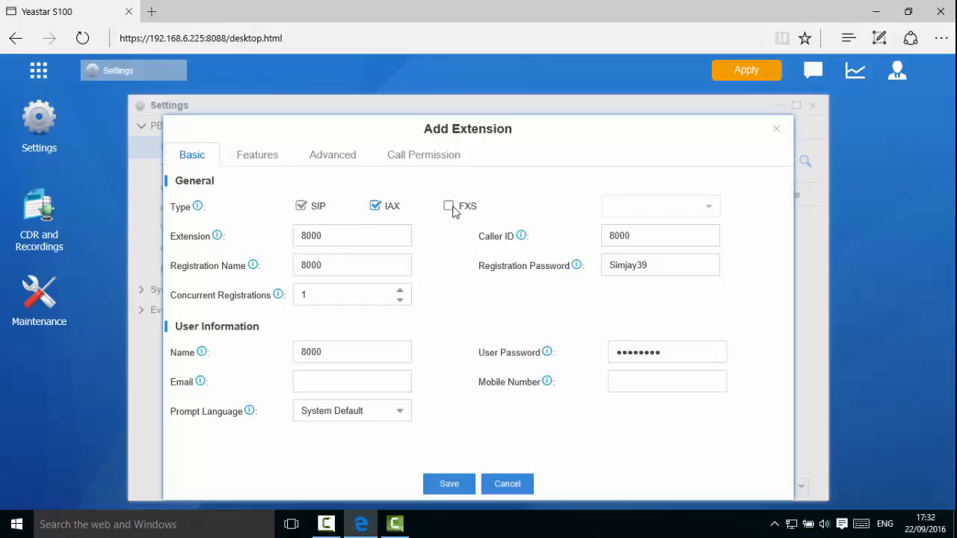
click(449, 207)
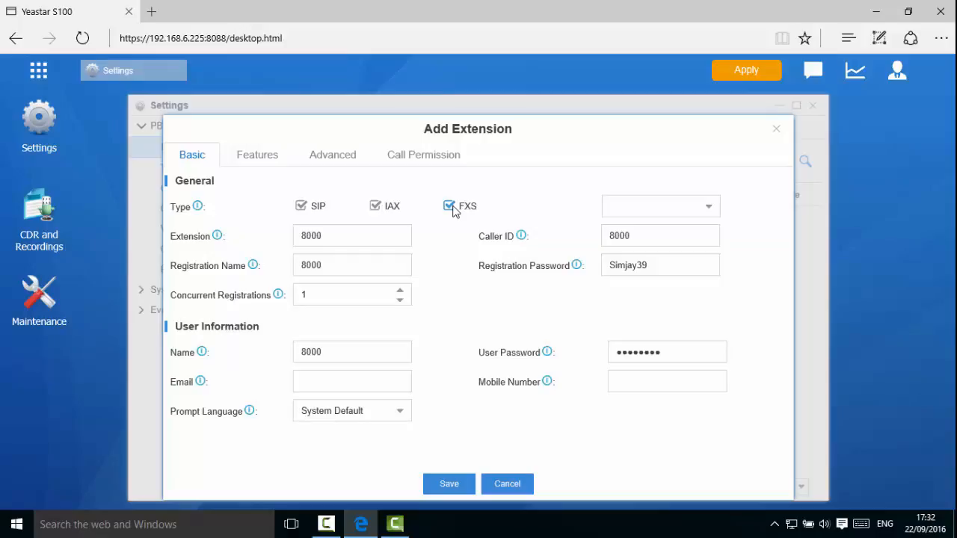
click(449, 207)
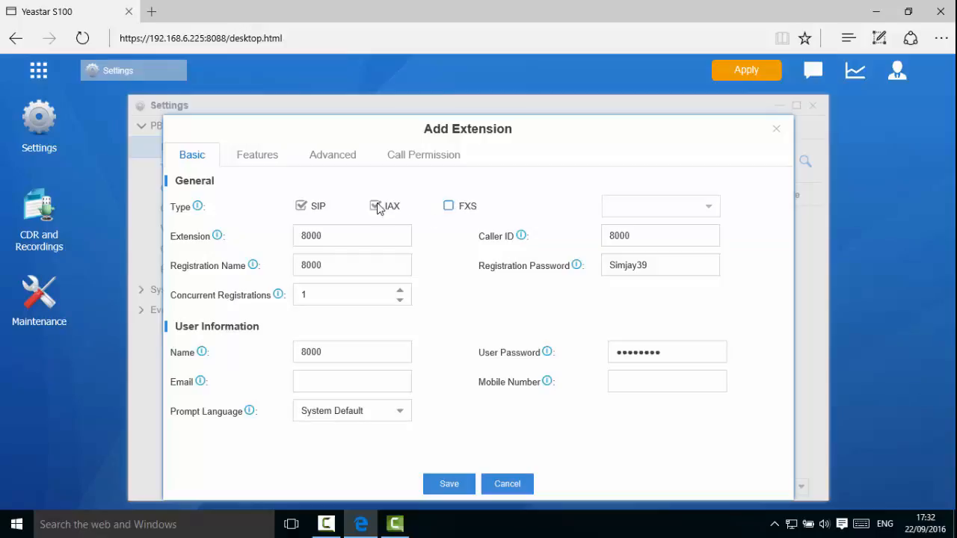
click(374, 207)
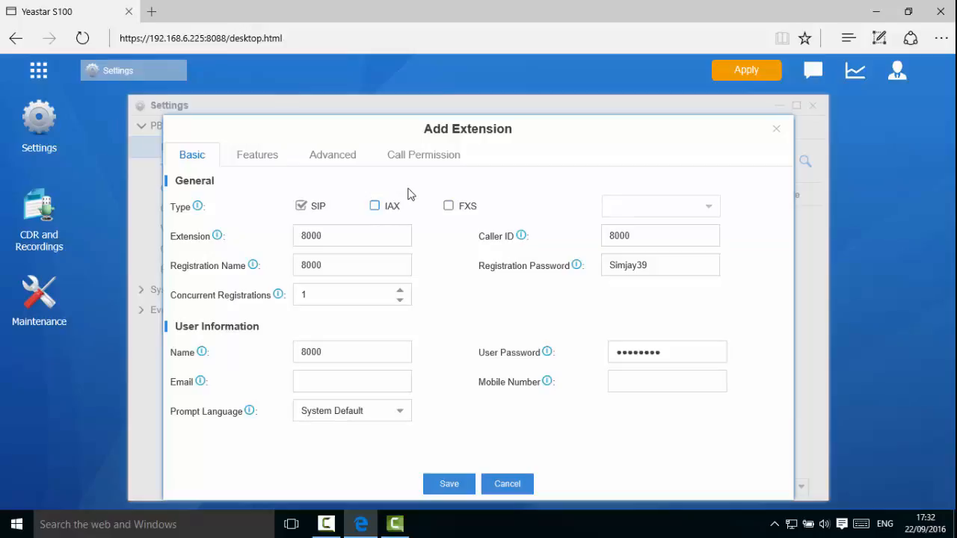
mouse_move(418, 185)
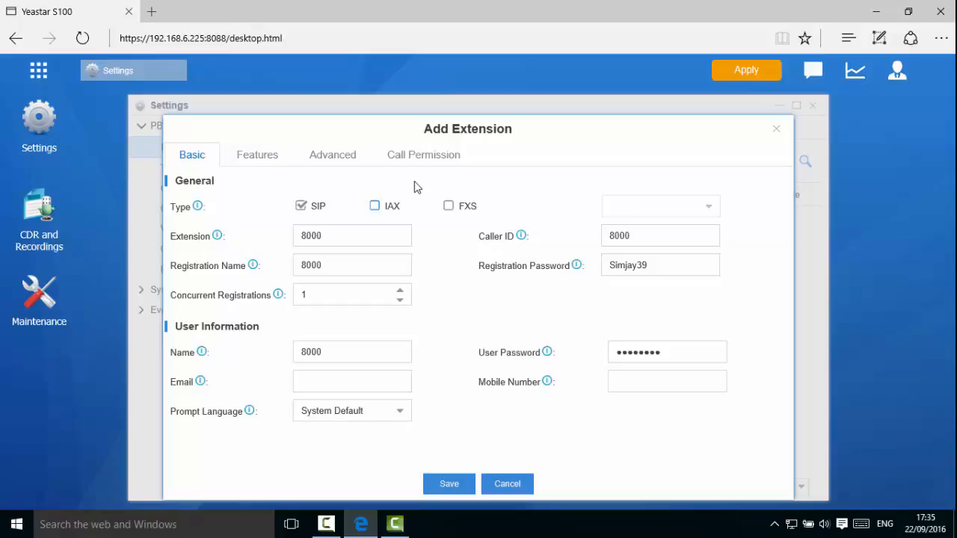
mouse_move(353, 350)
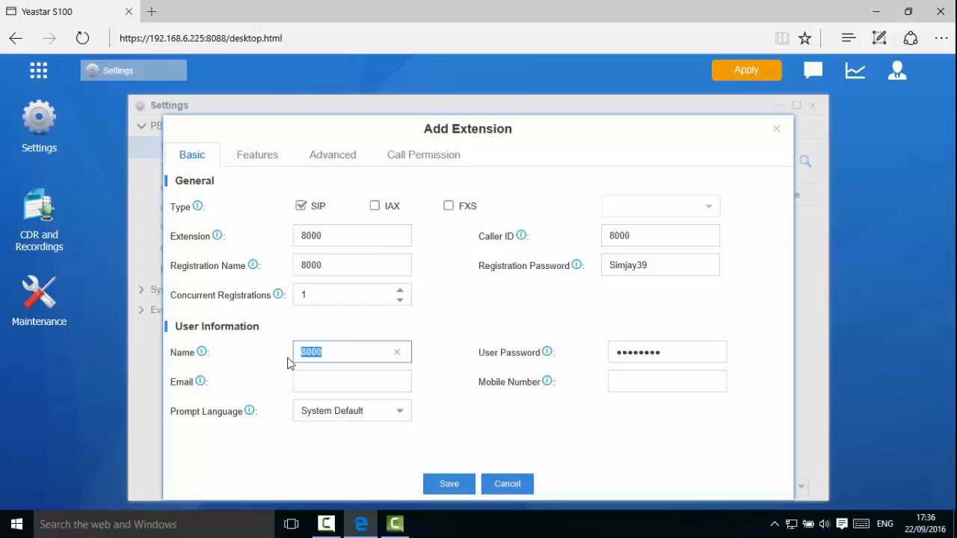
text(Brazil)
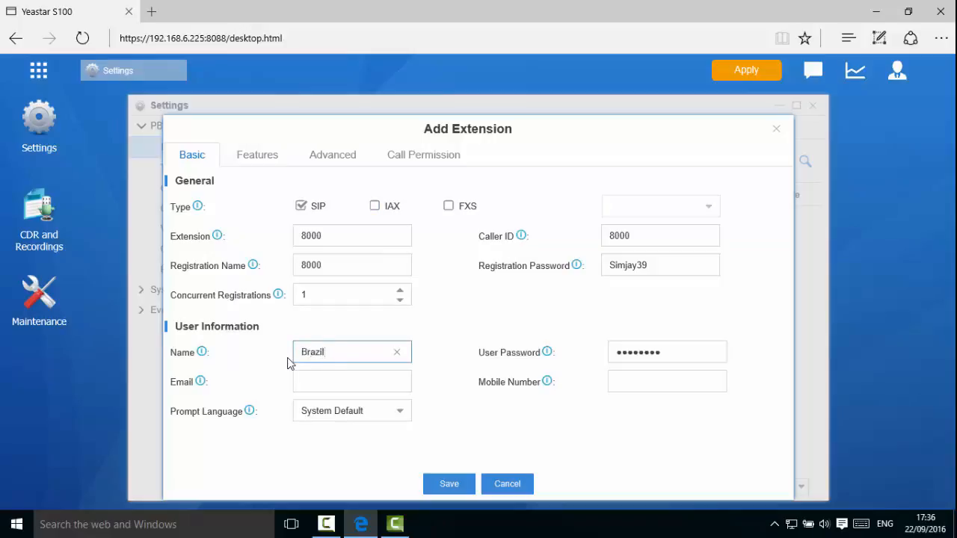
click(666, 351)
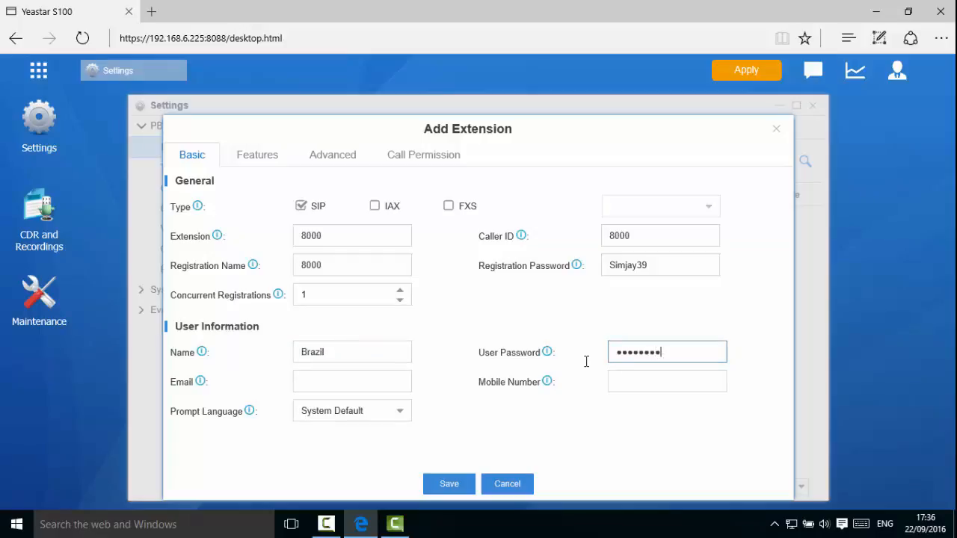
text(••)
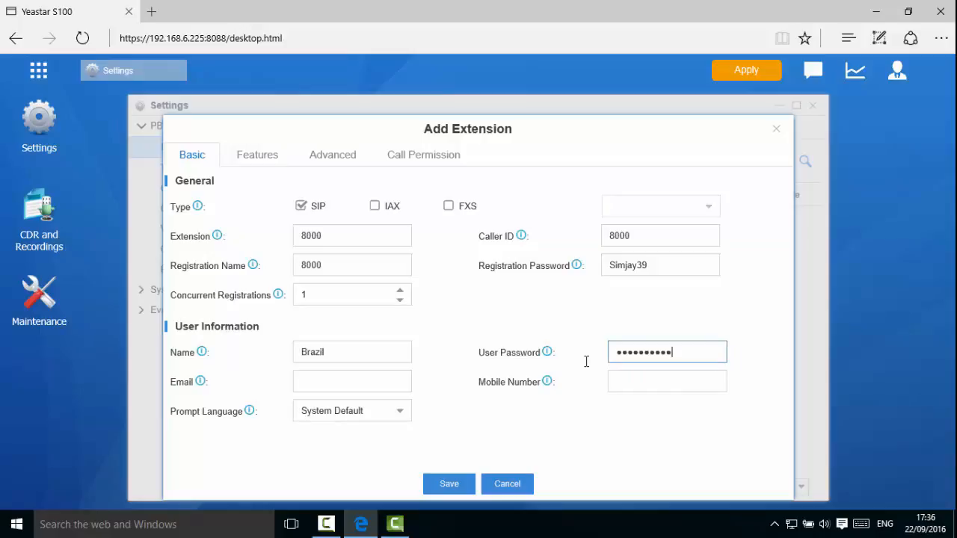
click(351, 382)
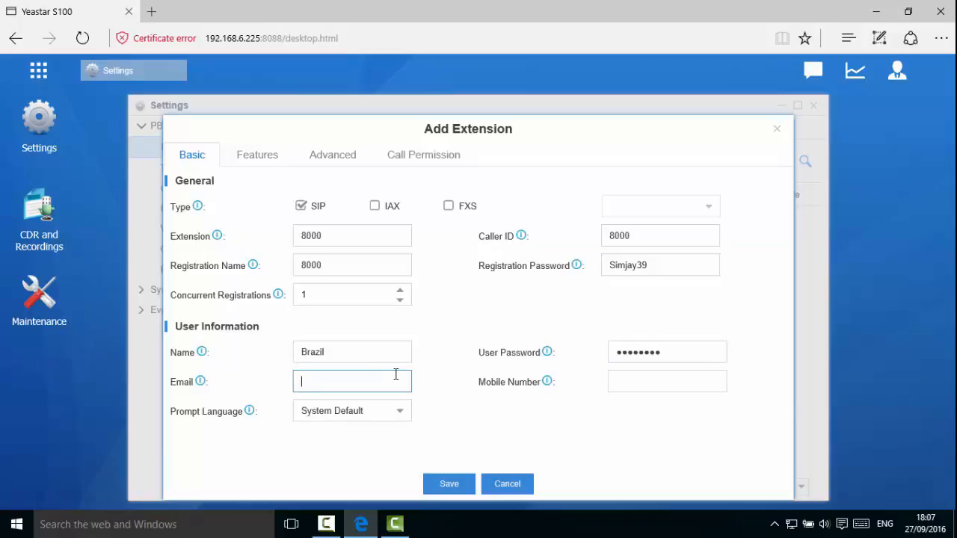
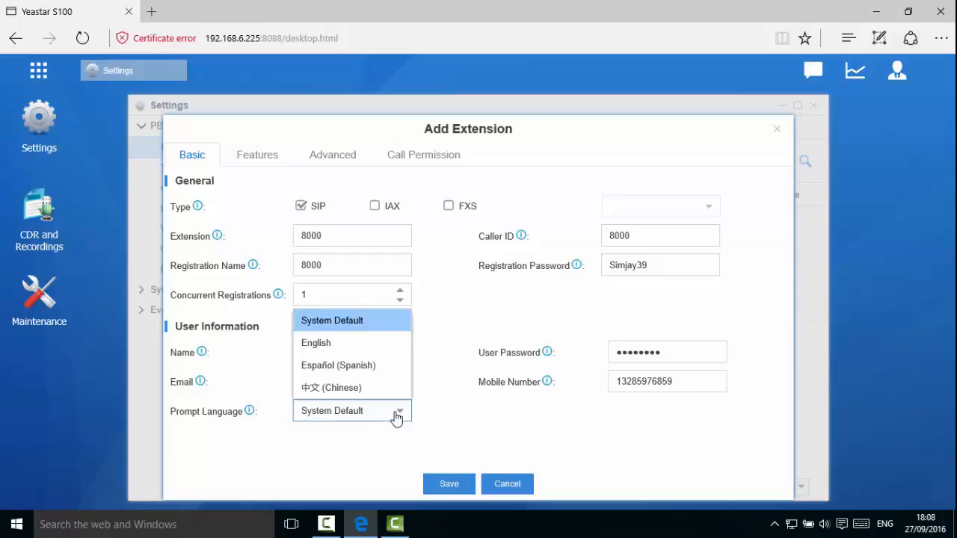
Step: Set the prompt language to English and save extension 8000
click(316, 342)
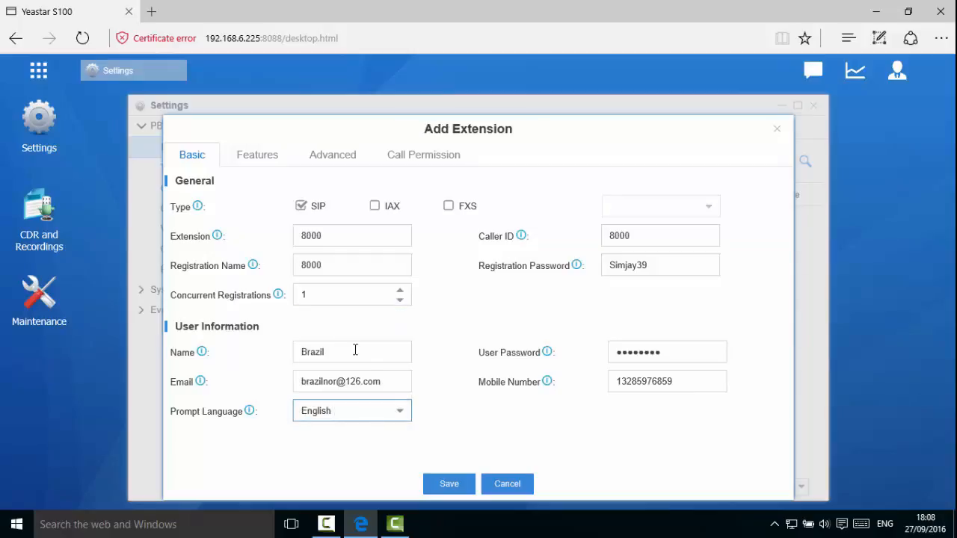
click(449, 485)
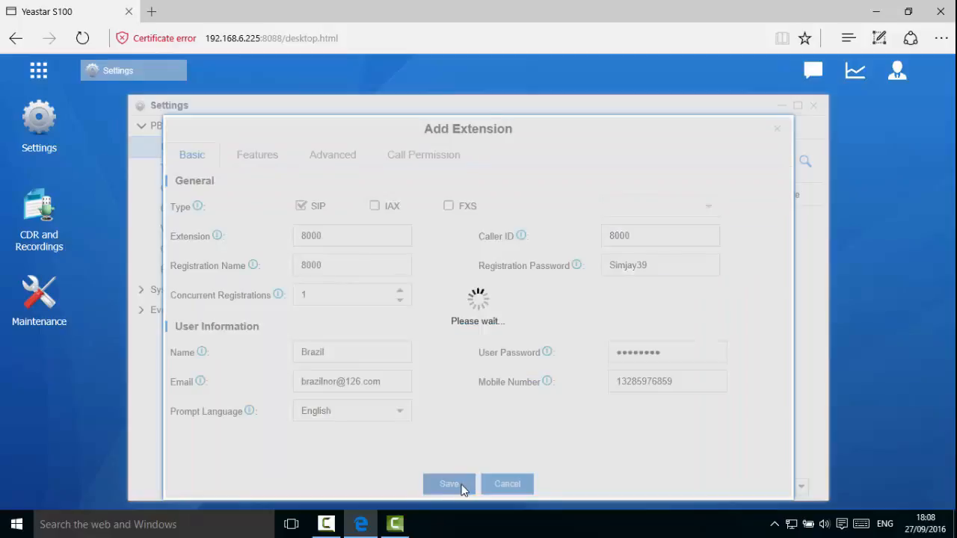
Step: Bulk-add 10 SIP extensions starting at 8001, save them and apply the configuration
click(449, 485)
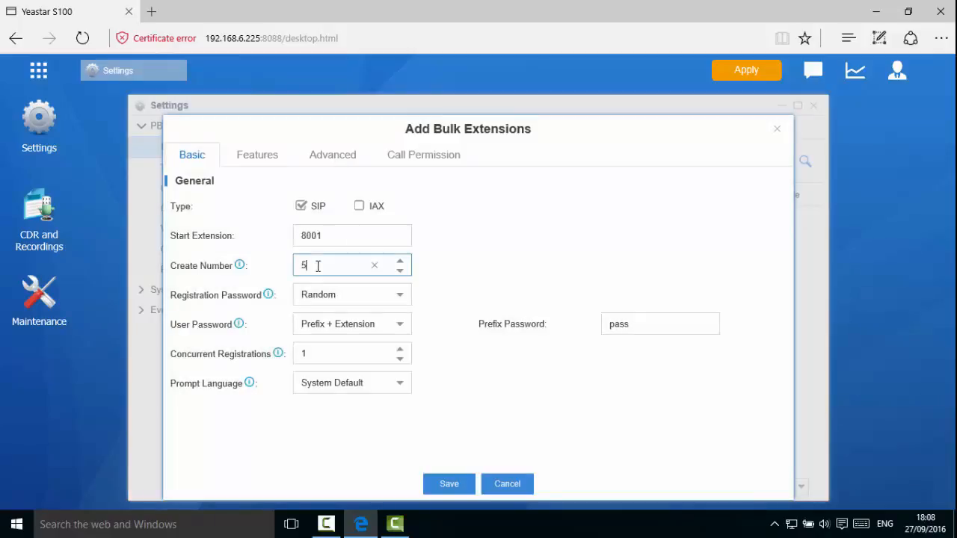
text(10)
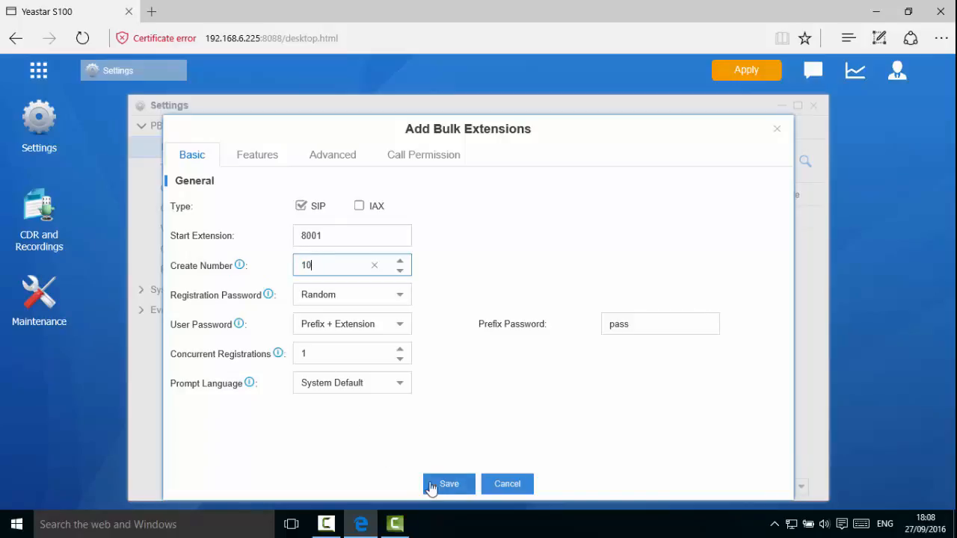
click(448, 484)
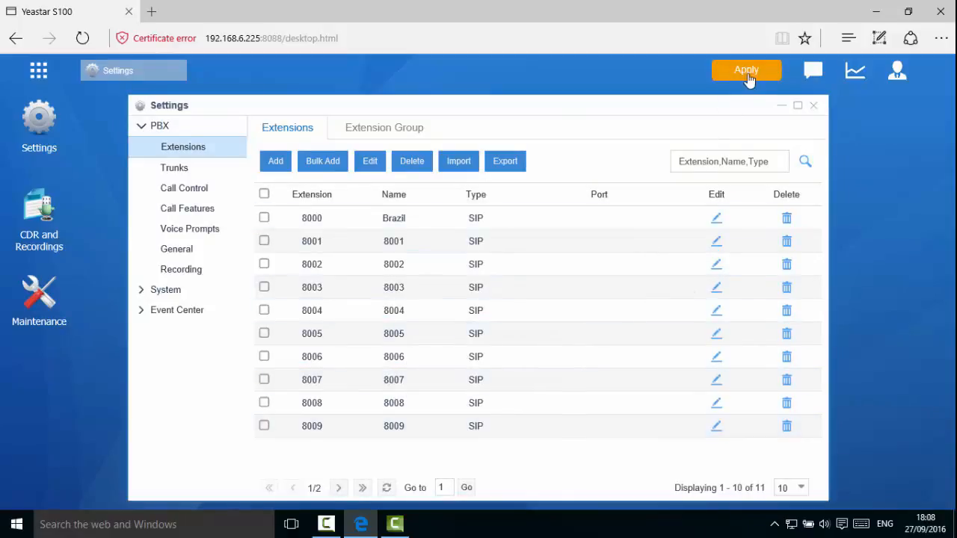
click(746, 71)
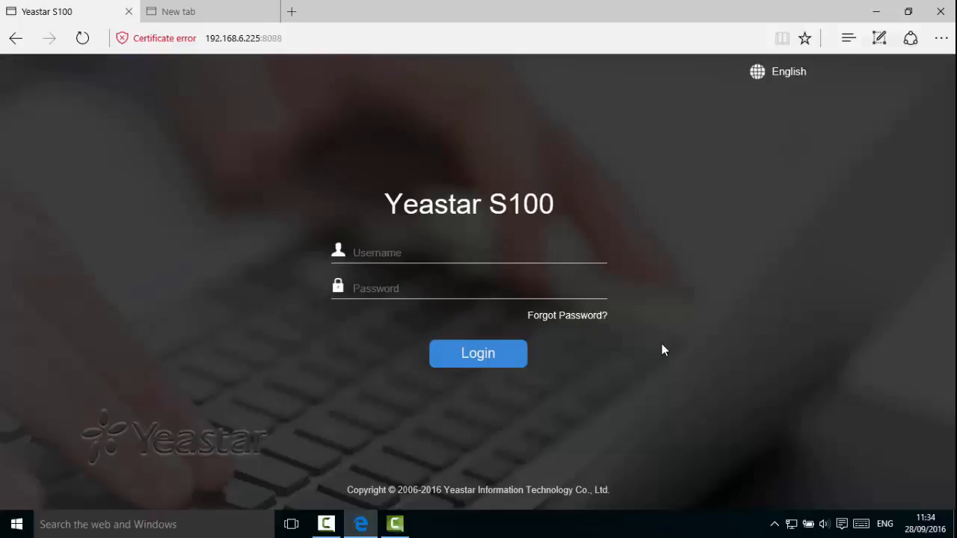
Step: Sign in to the web interface as extension 8000 with its password
click(470, 253)
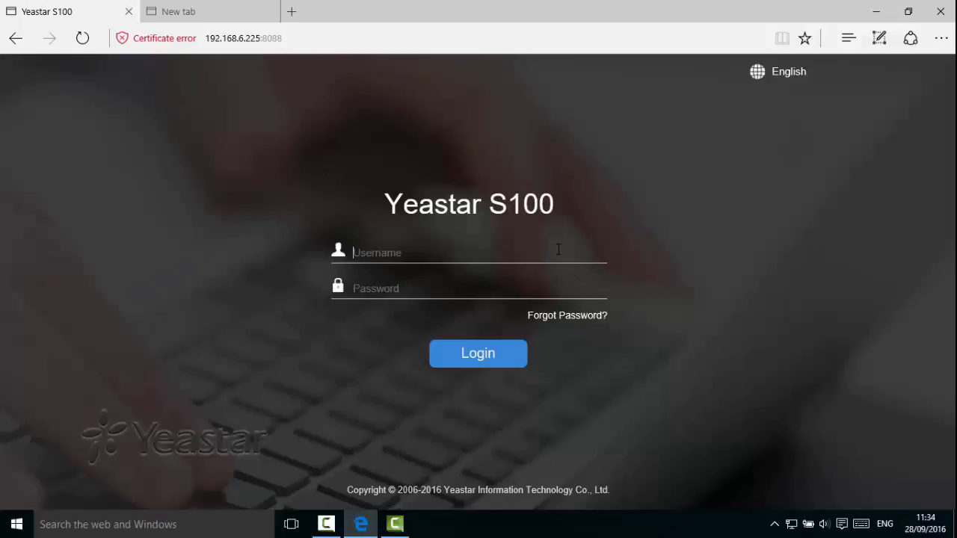
text(8000)
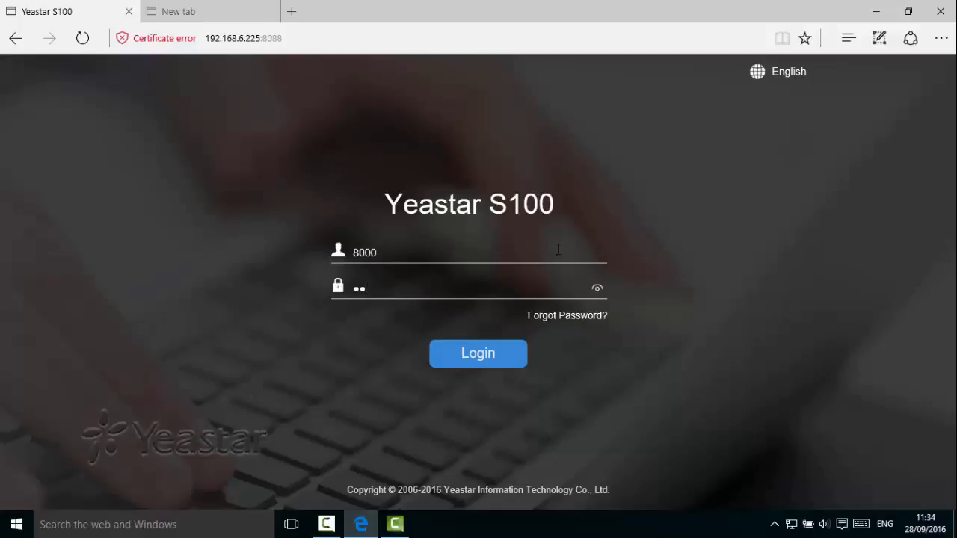
text(••••)
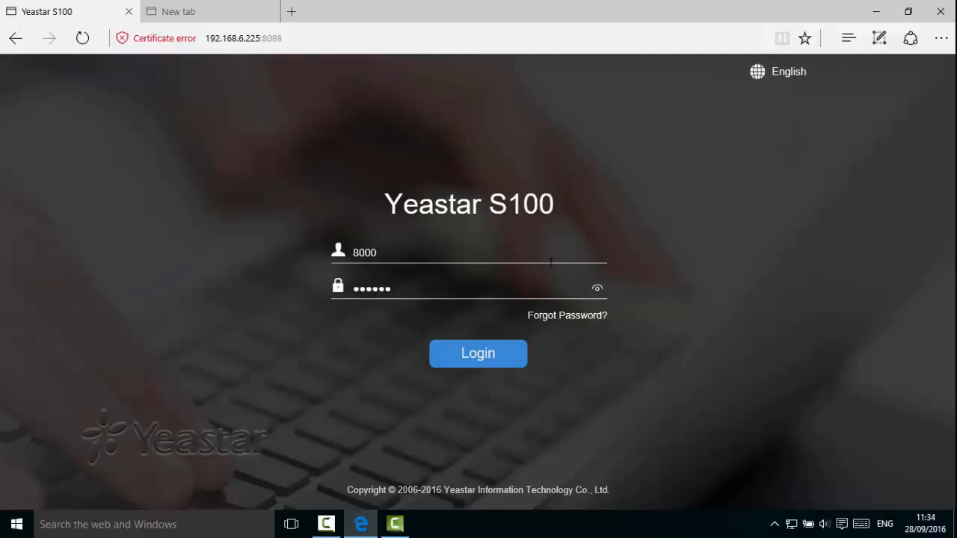
click(478, 353)
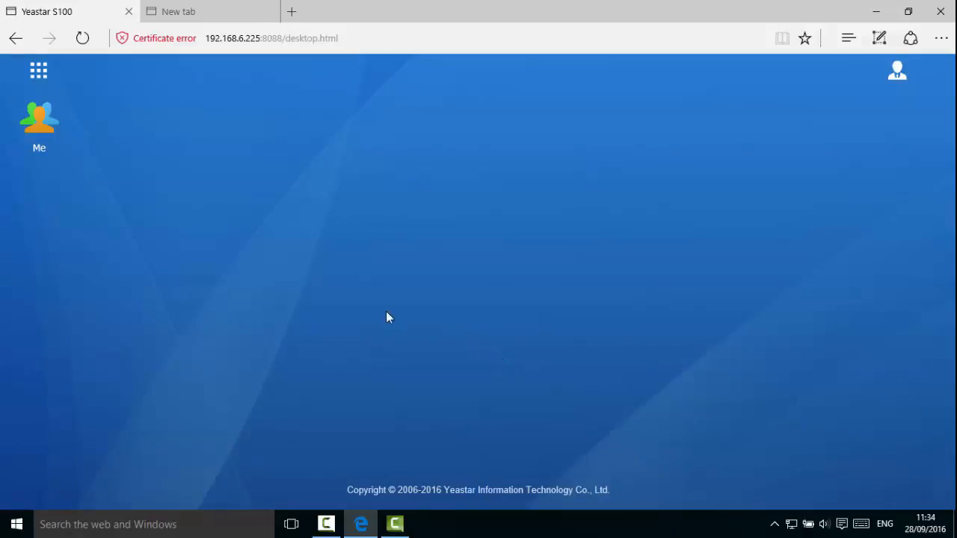
Step: View extension 8000's CDR and Recordings, then its personal app, from the app grid
click(39, 70)
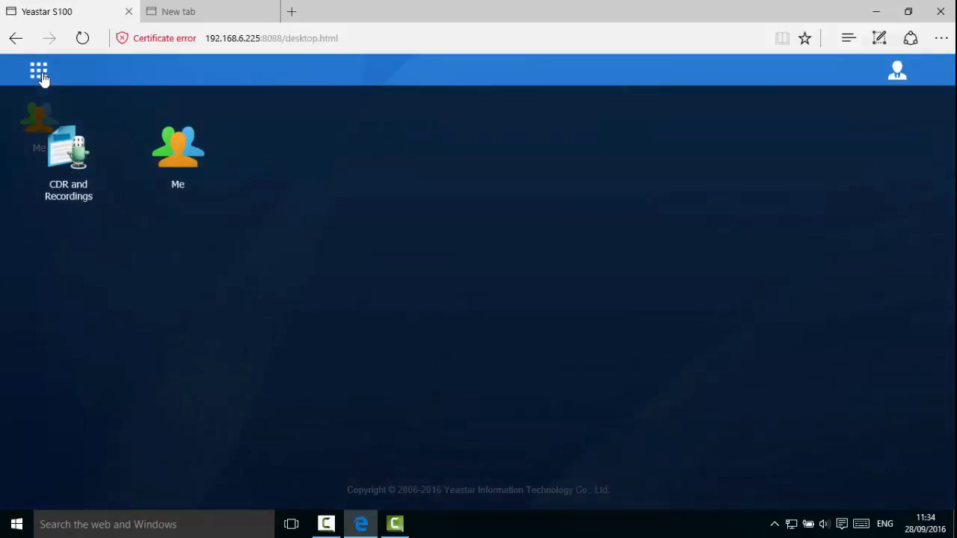
double_click(69, 142)
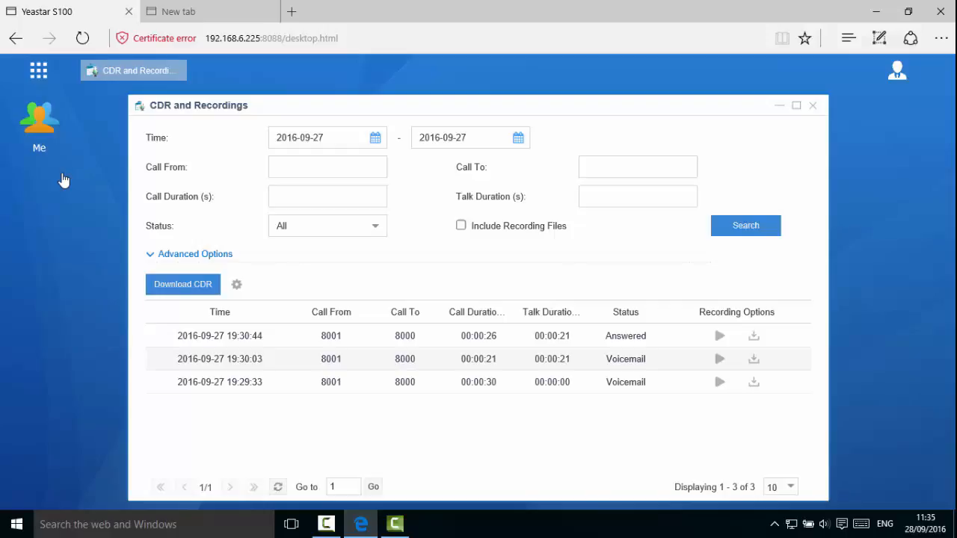
mouse_move(39, 132)
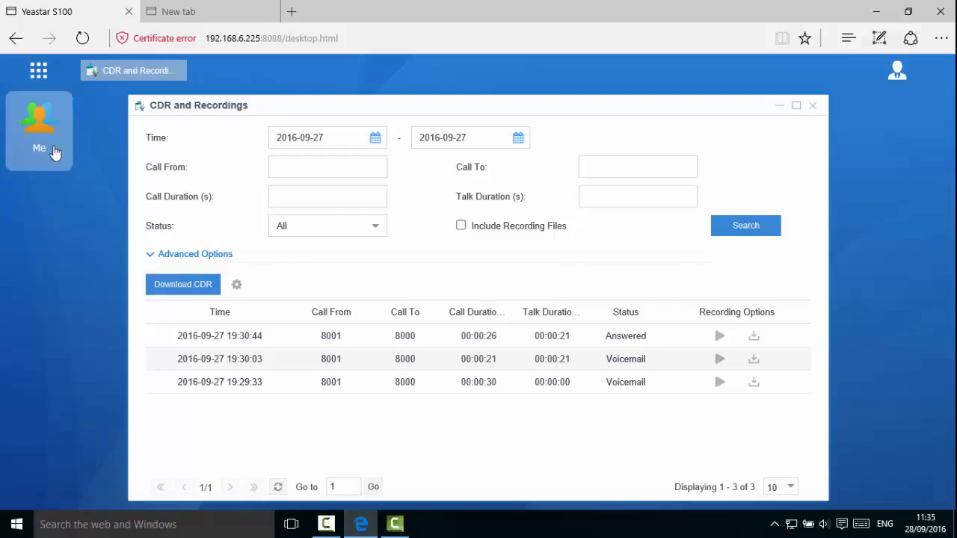
click(39, 132)
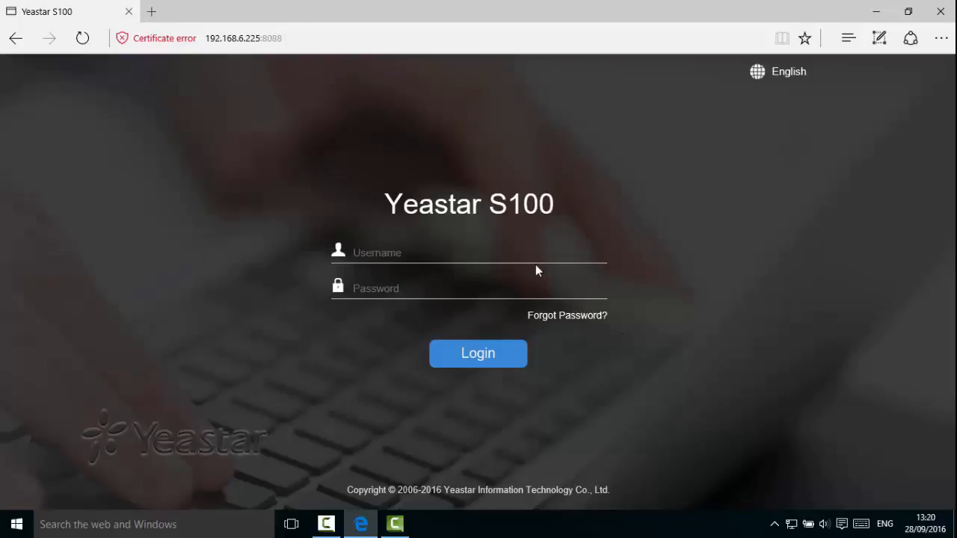
Step: Sign in as admin and bring up the Settings window
text(admin)
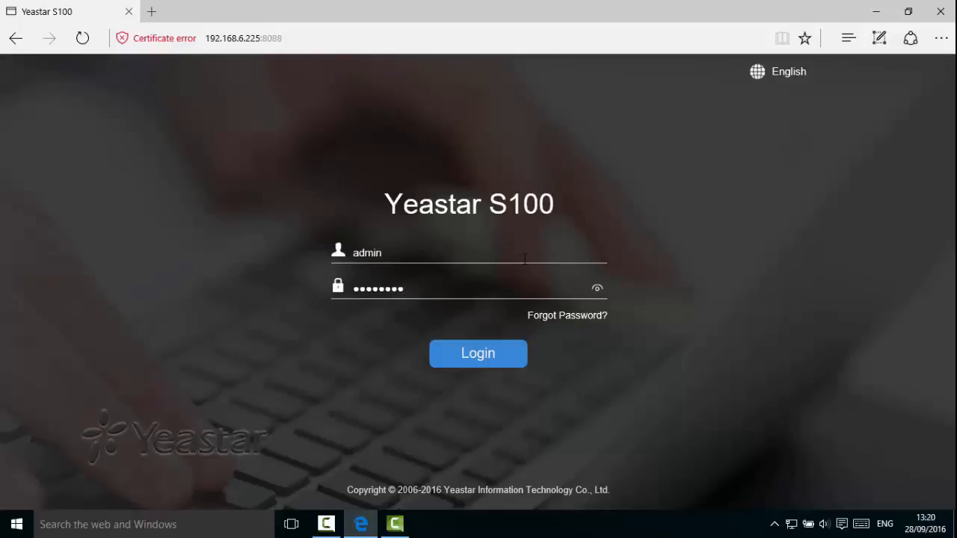
click(478, 353)
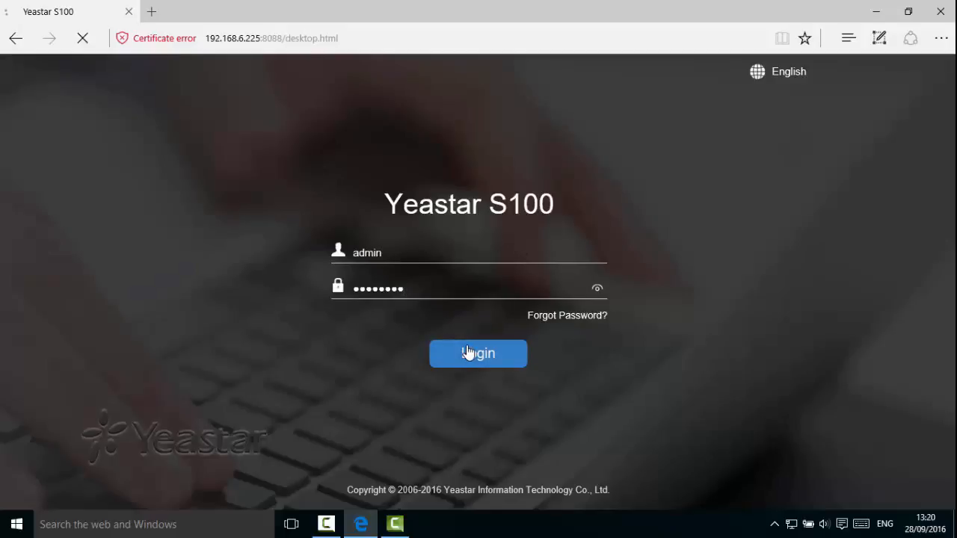
click(479, 353)
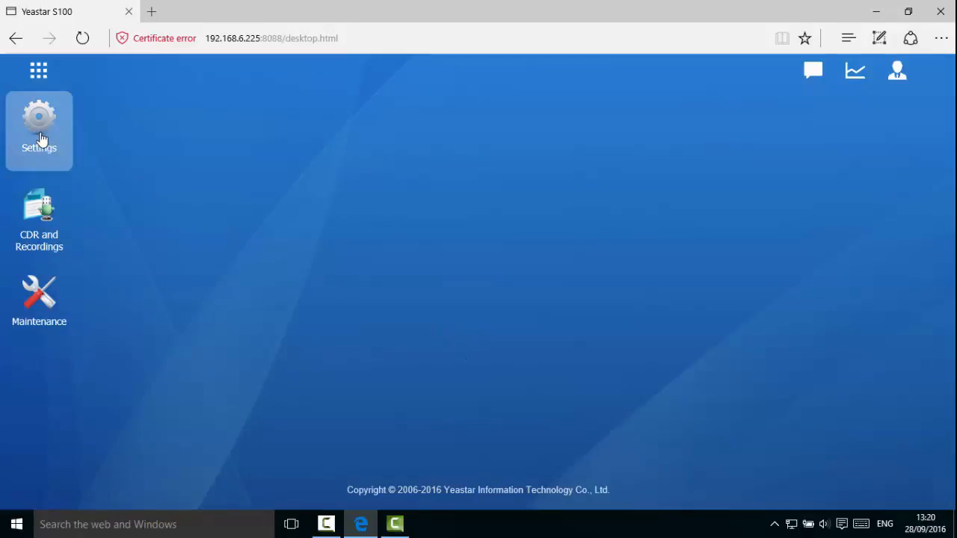
click(39, 132)
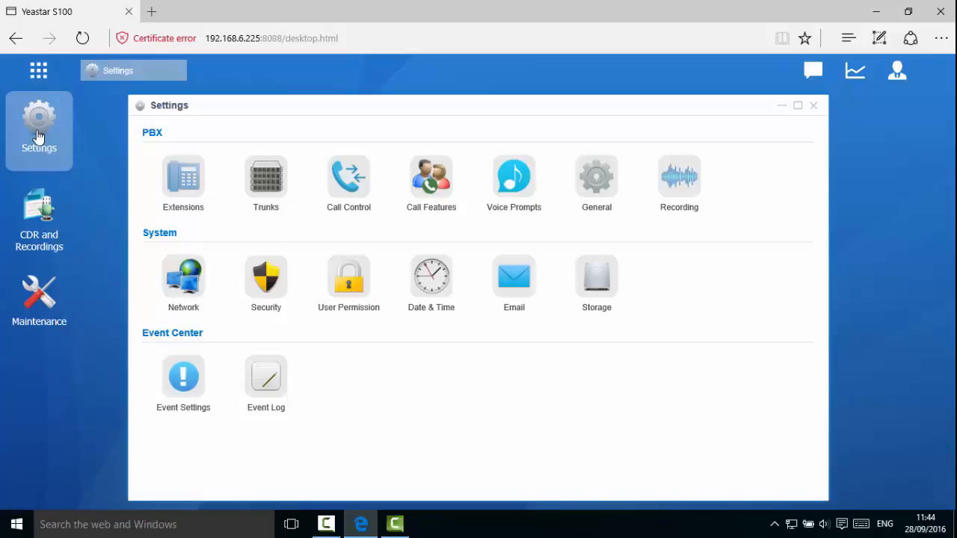
mouse_move(348, 299)
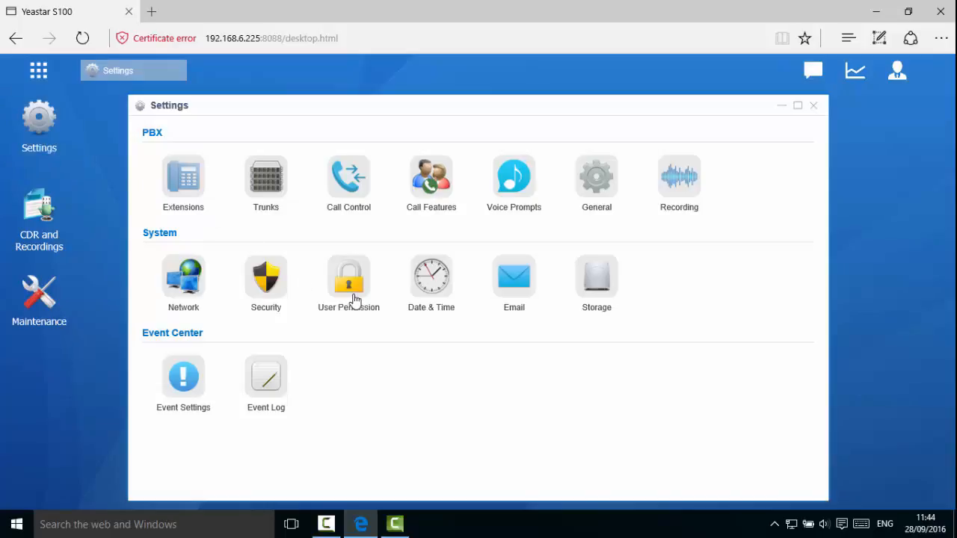
Step: In User Permission, start granting privileges and keep 8000 - Brazil as the user
click(347, 281)
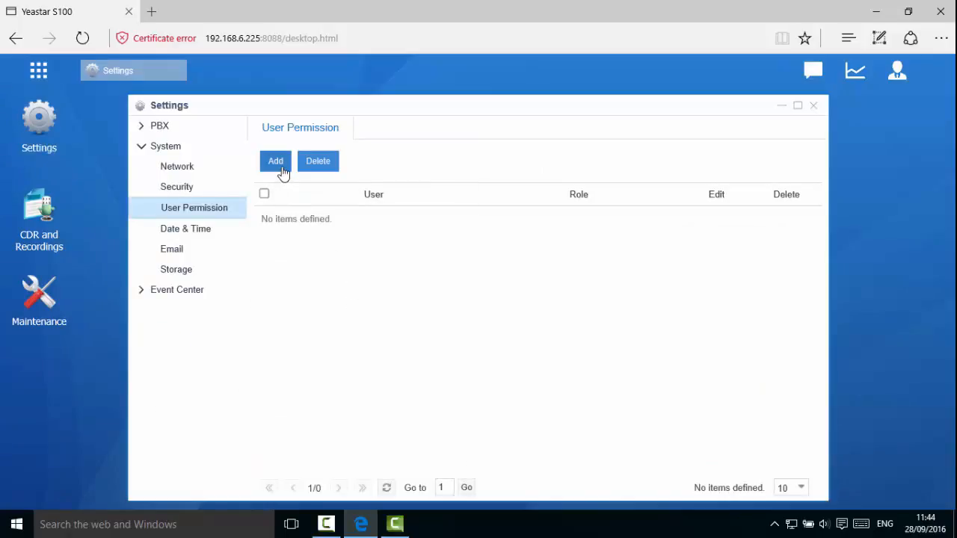
click(275, 161)
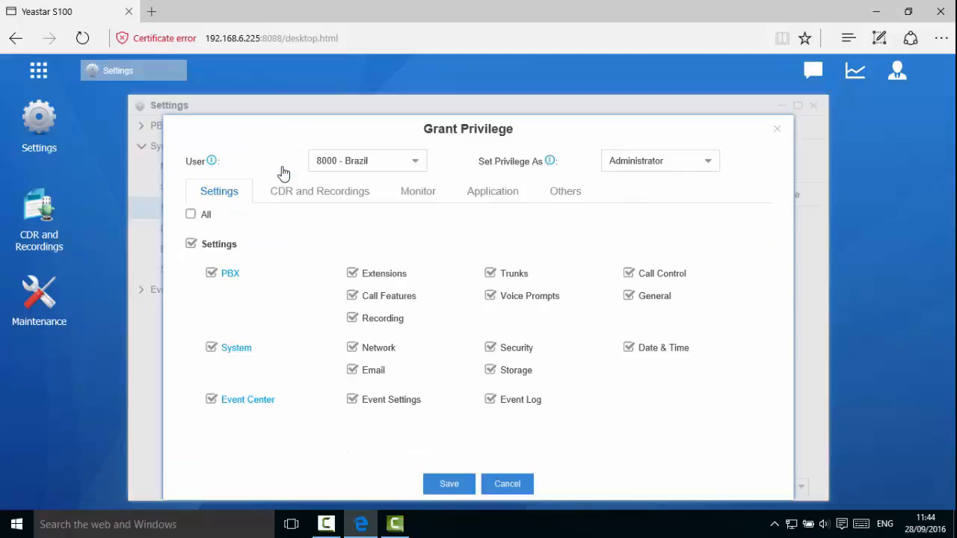
click(366, 160)
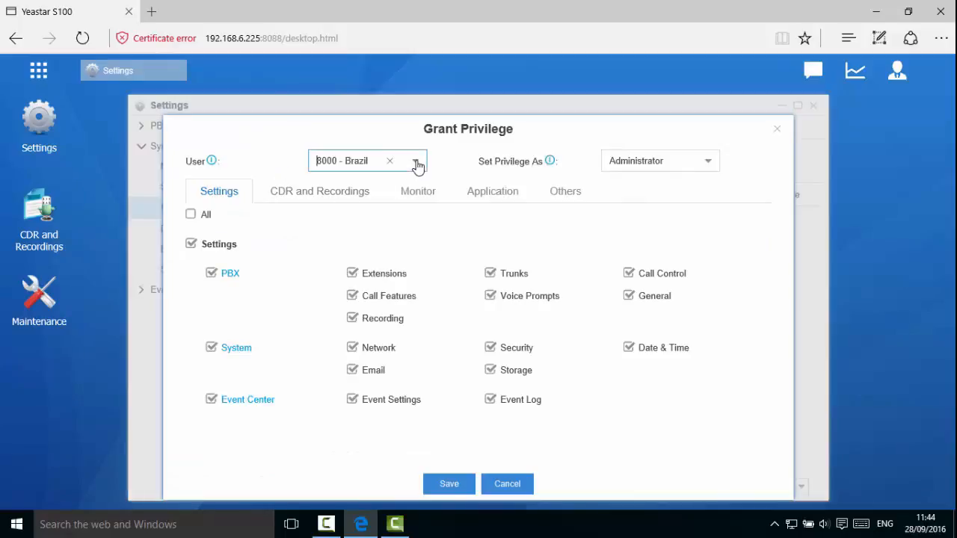
click(416, 161)
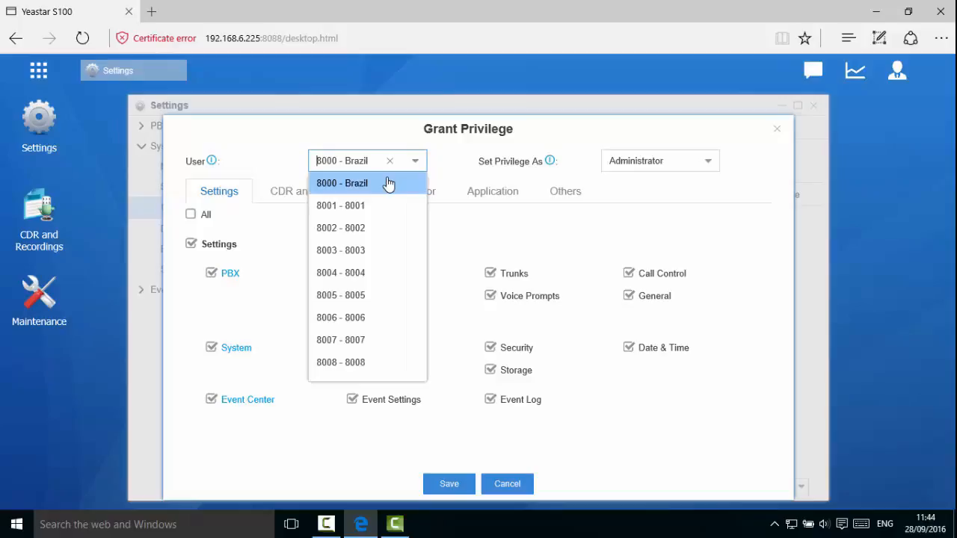
click(341, 182)
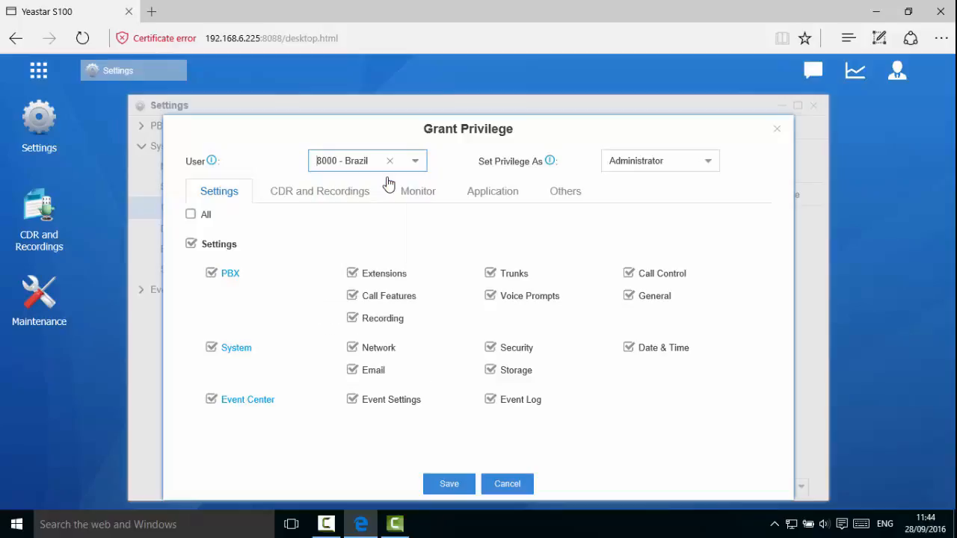
mouse_move(602, 208)
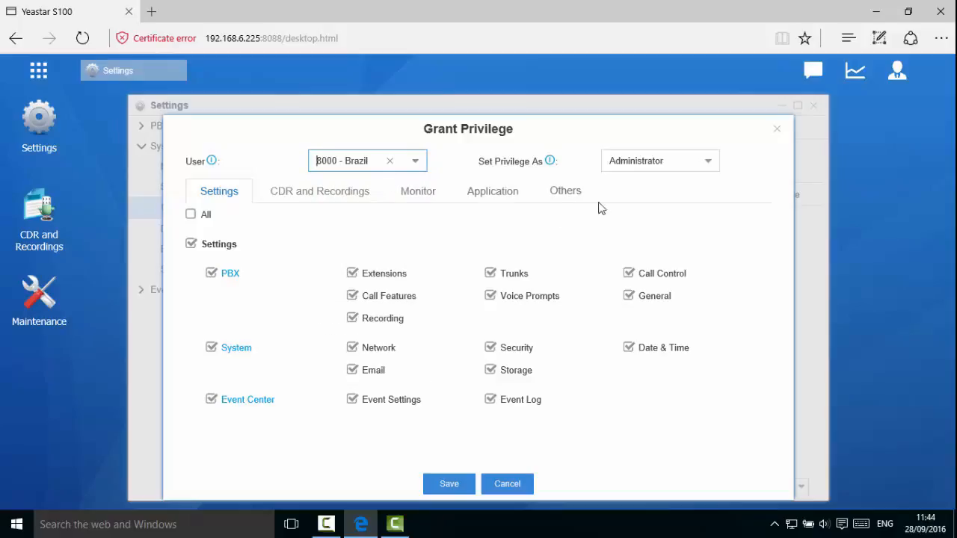
Step: Try Custom, then set the privilege level to Administrator and save it for 8000 - Brazil
click(706, 162)
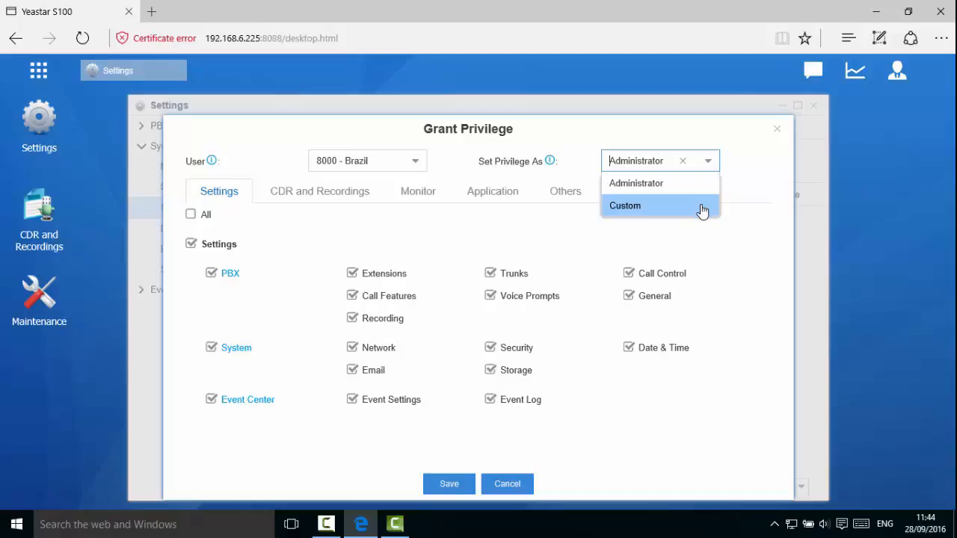
click(625, 207)
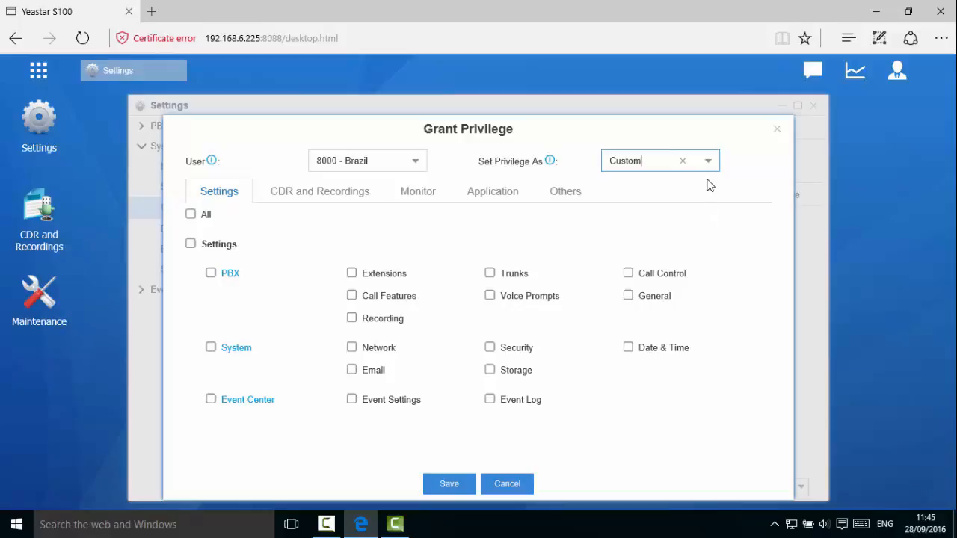
click(706, 161)
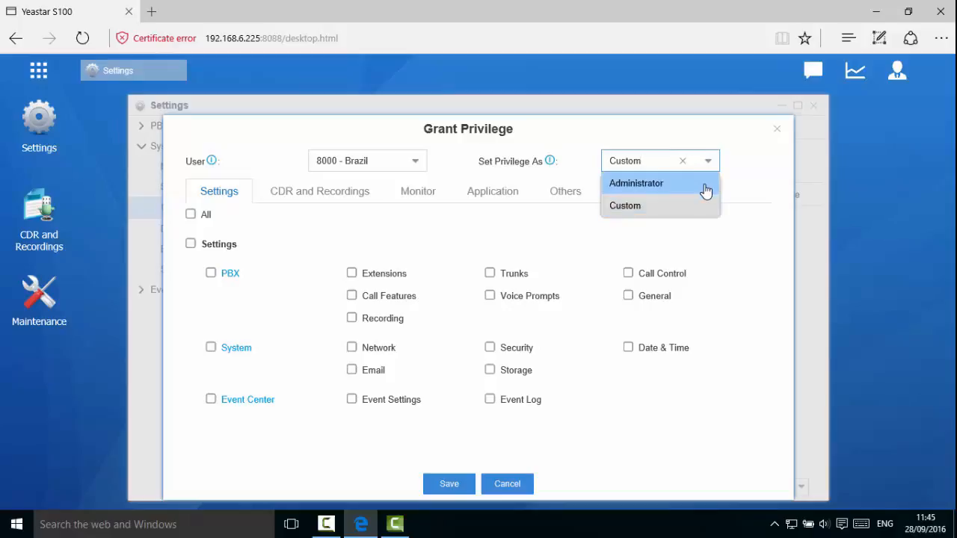
click(637, 183)
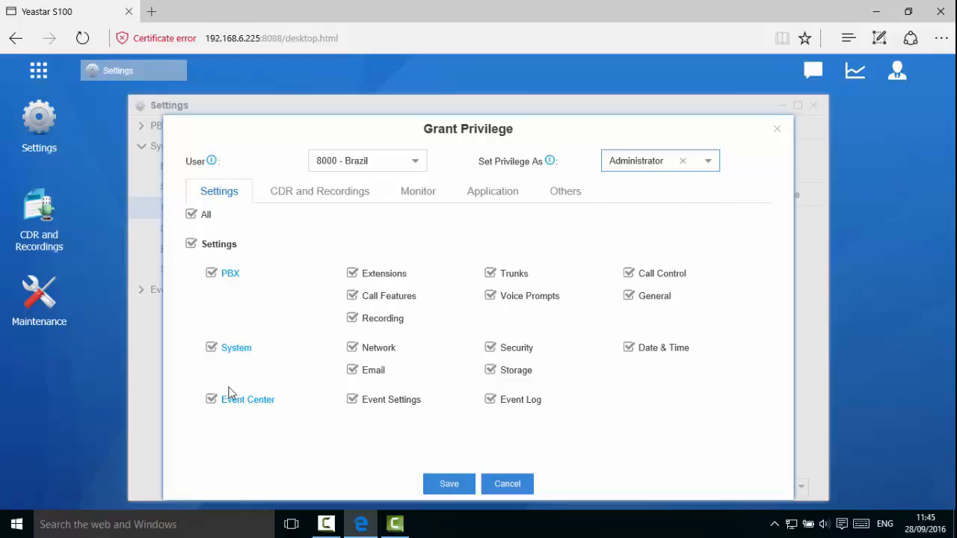
click(213, 399)
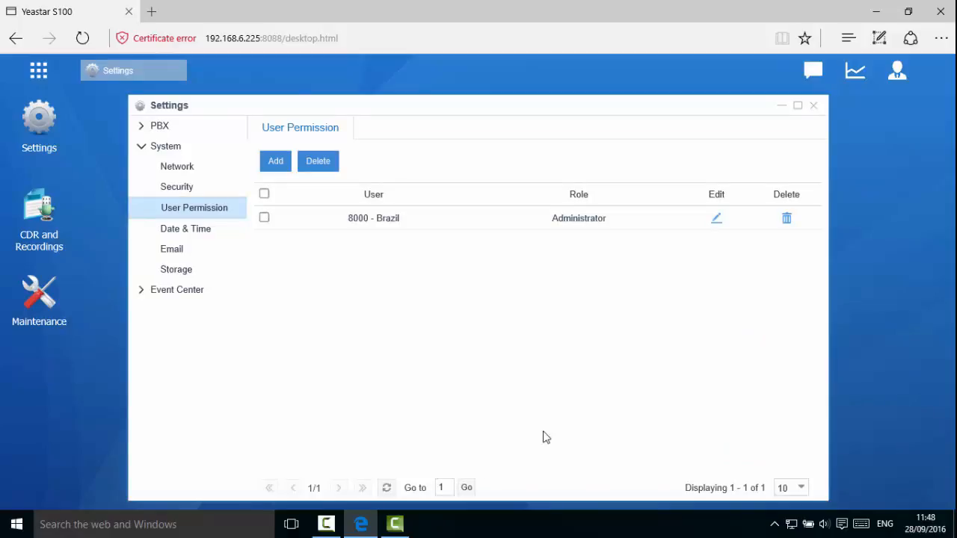
Step: Log out of admin and sign back in as extension 8000
click(897, 70)
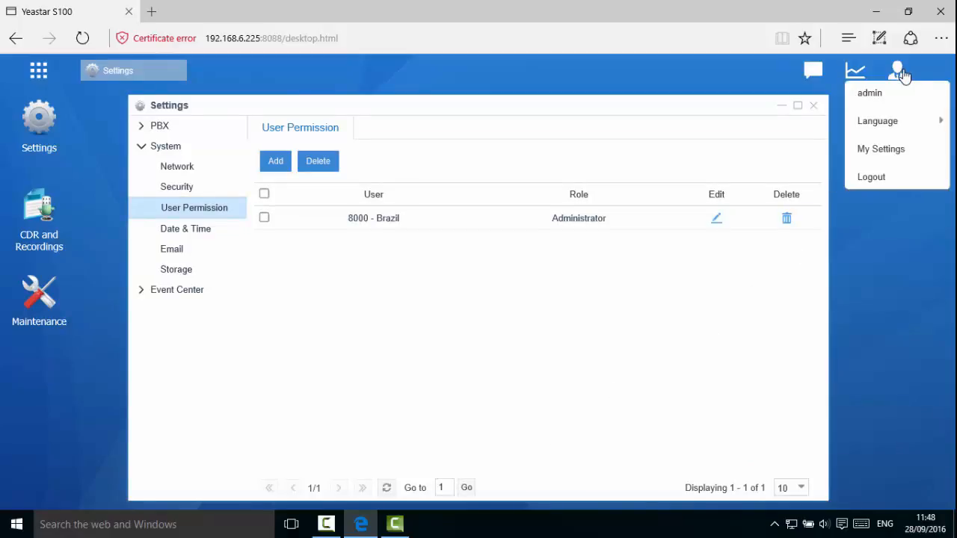
click(871, 176)
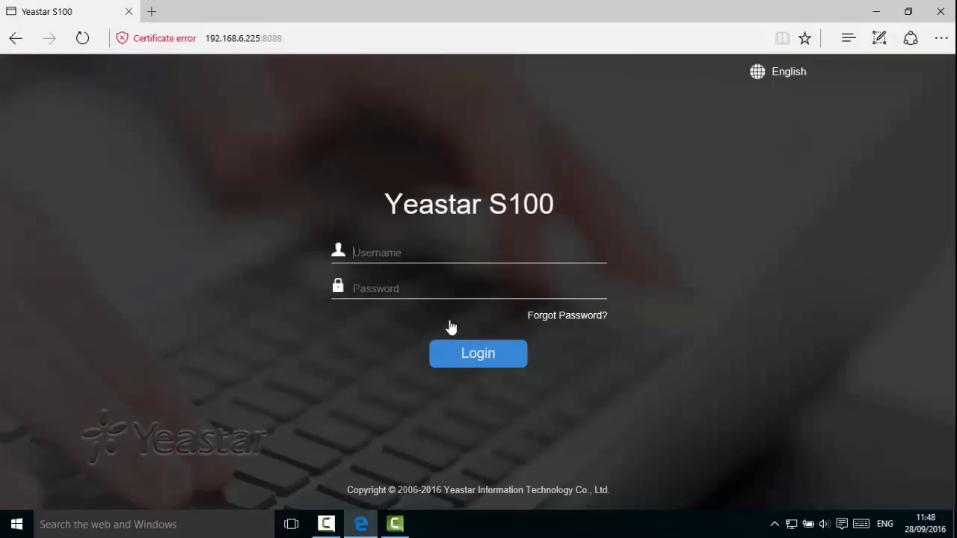
text(8000)
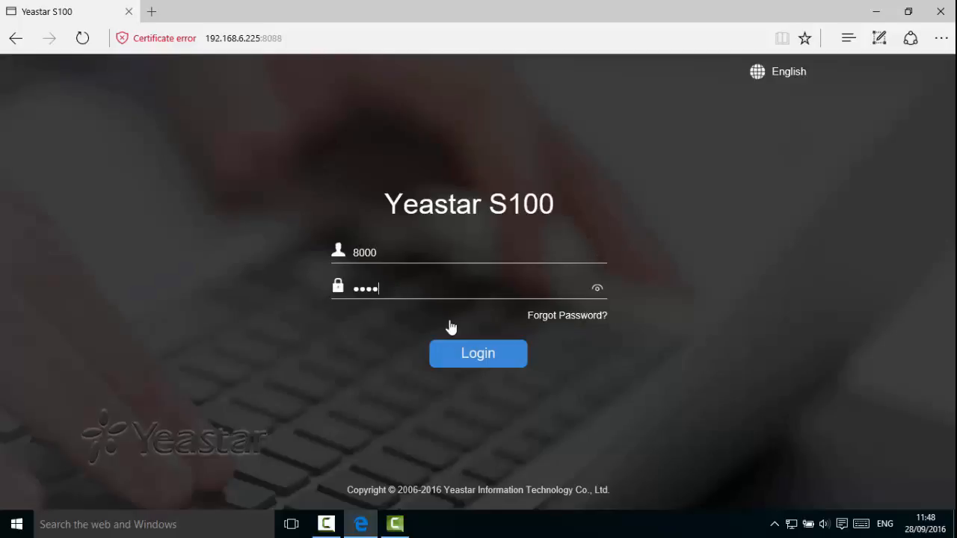
text(••)
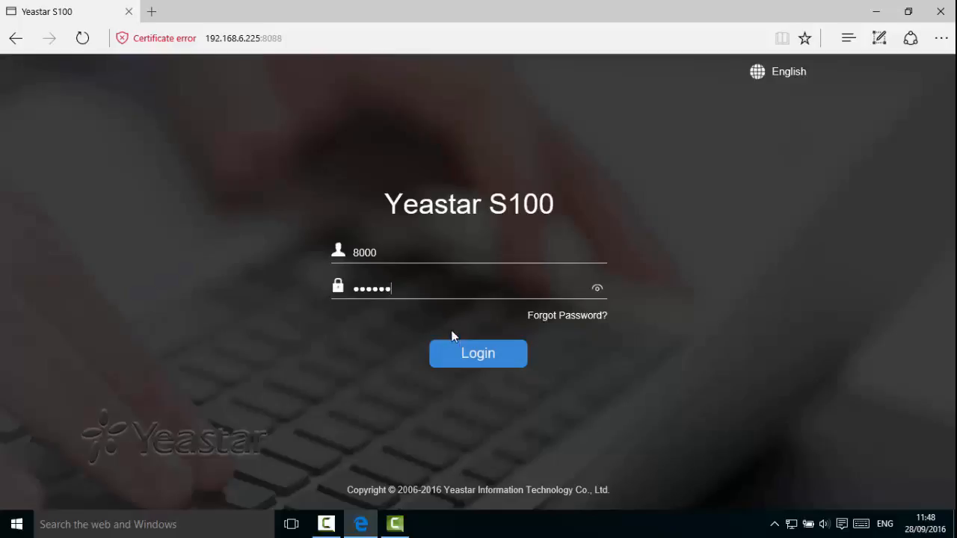
click(478, 353)
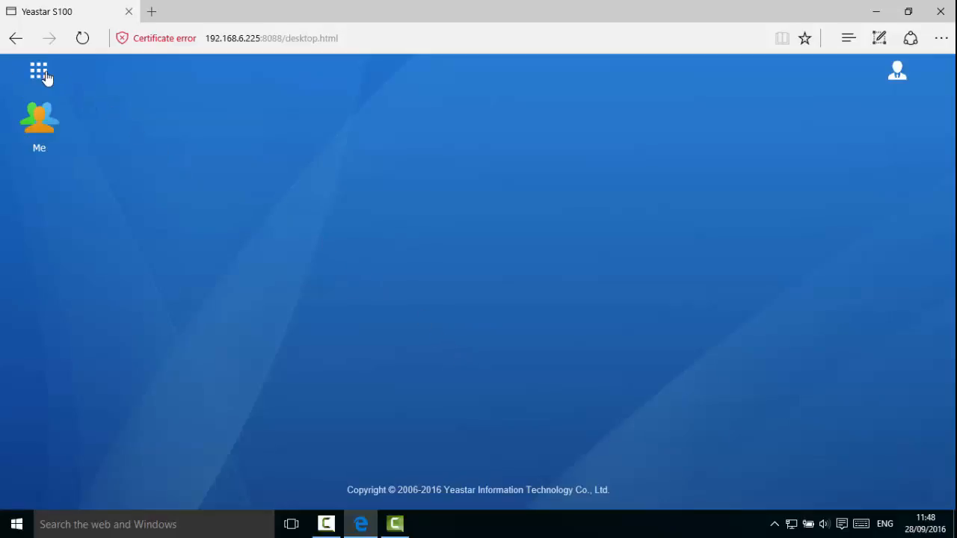
Step: Open the app launcher as 8000, now showing the full admin set, and enter Settings
click(39, 70)
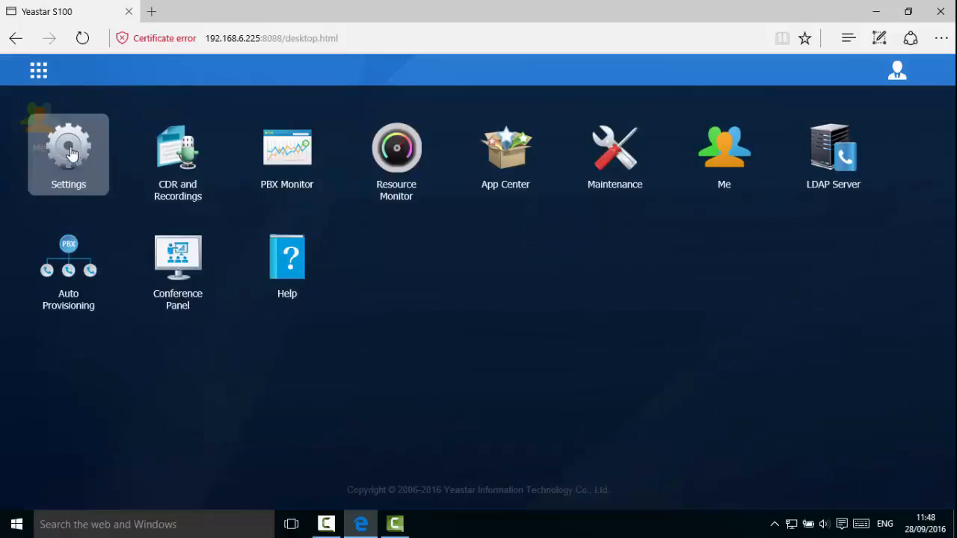
click(69, 152)
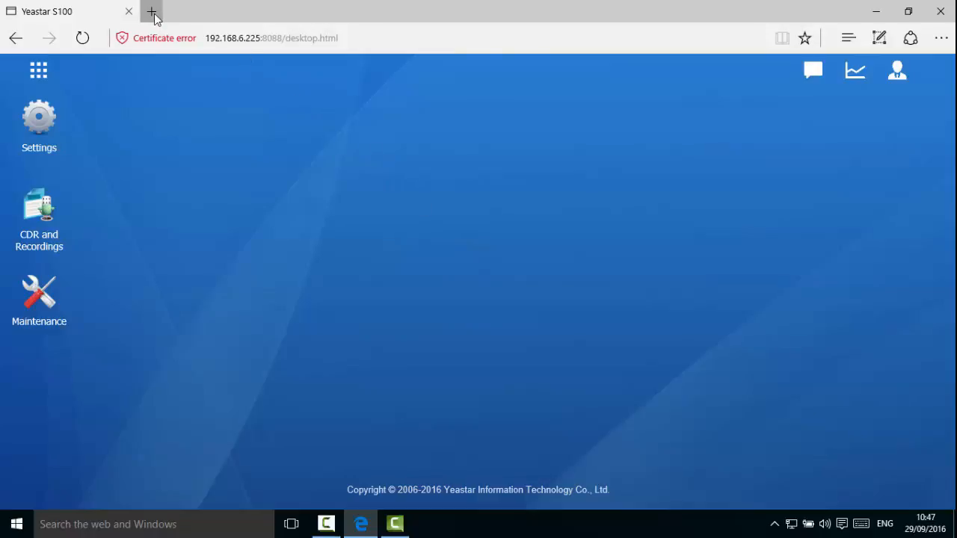
Step: Open a new blank Edge tab beside the Yeastar S100 desktop
click(151, 12)
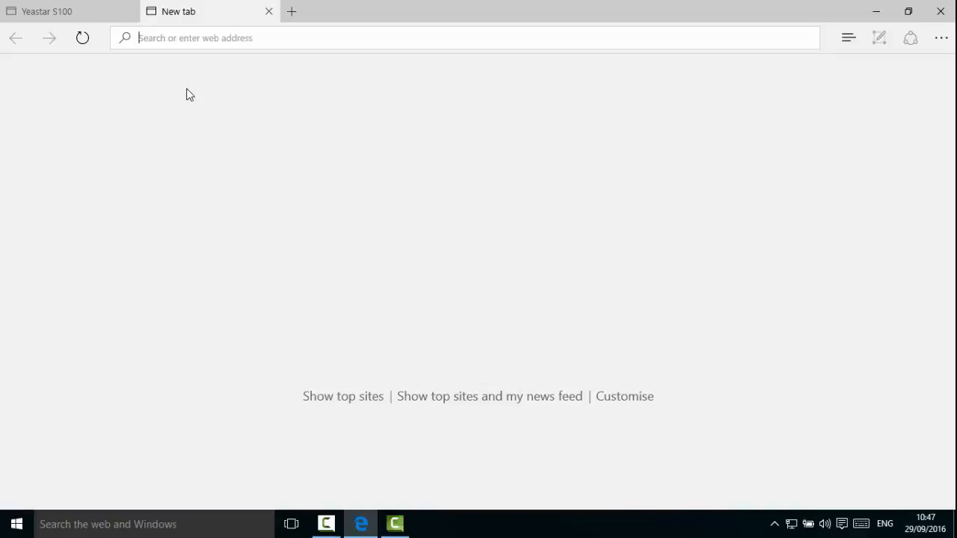
Step: Browse to the phone at 192.168.6.2 and log in as admin
text(1)
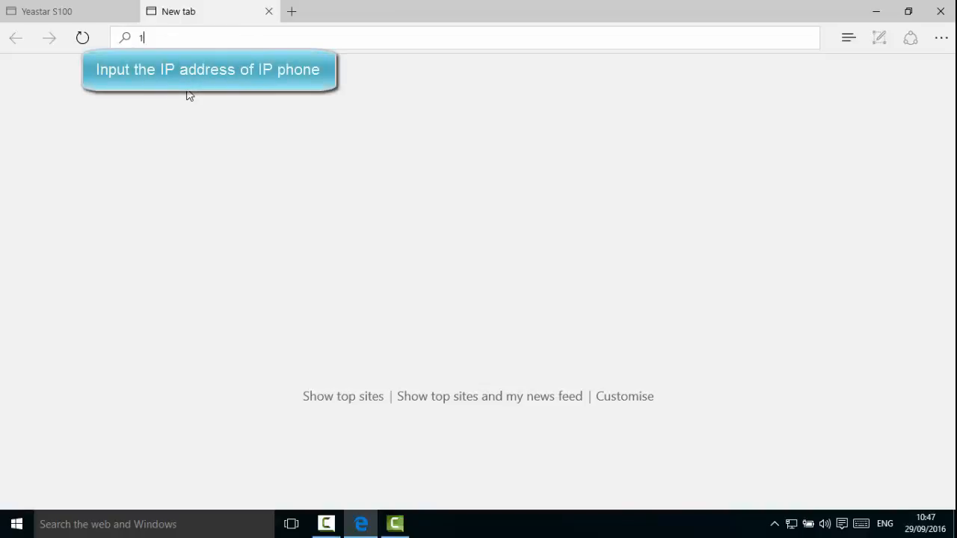
text(92.168)
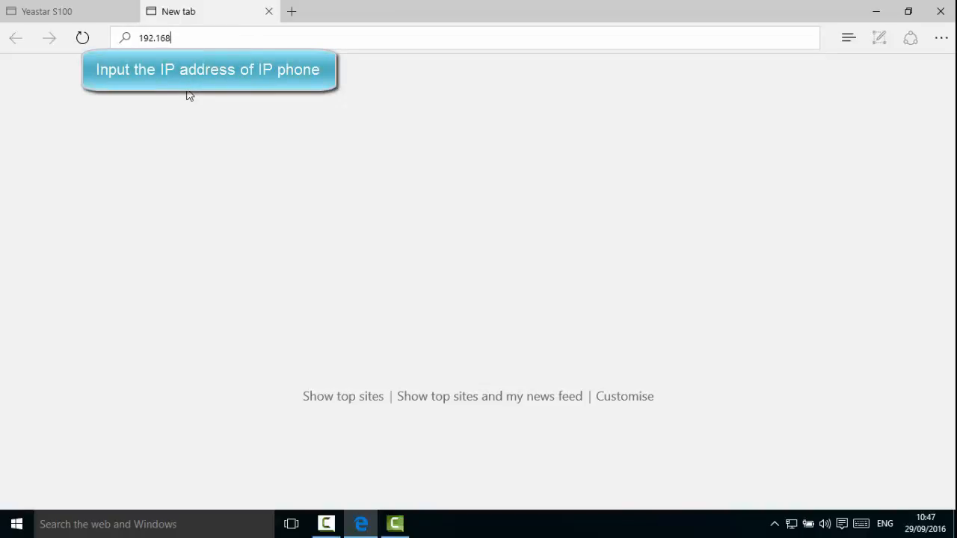
text(.6.226/servlet?p=login&q=loginForm&jumpto=status)
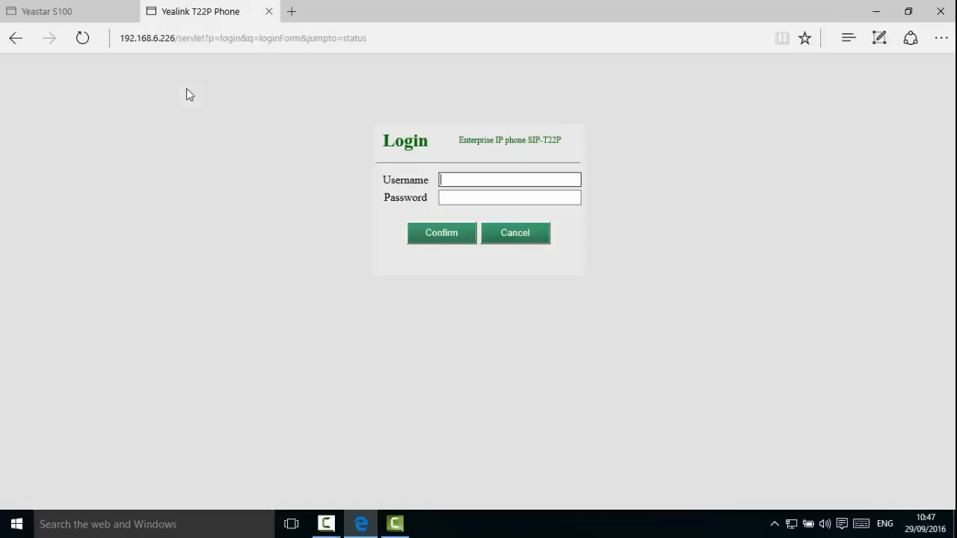
text(admin)
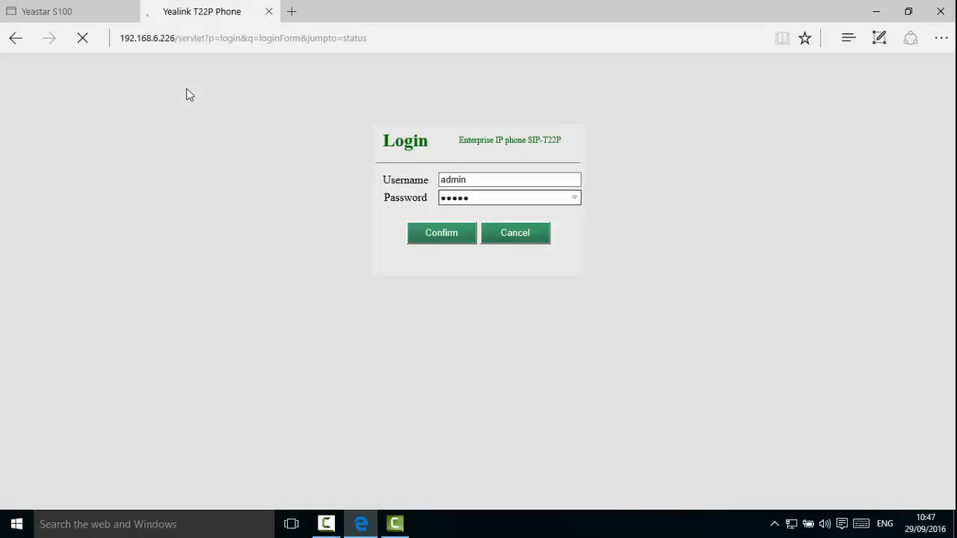
click(441, 233)
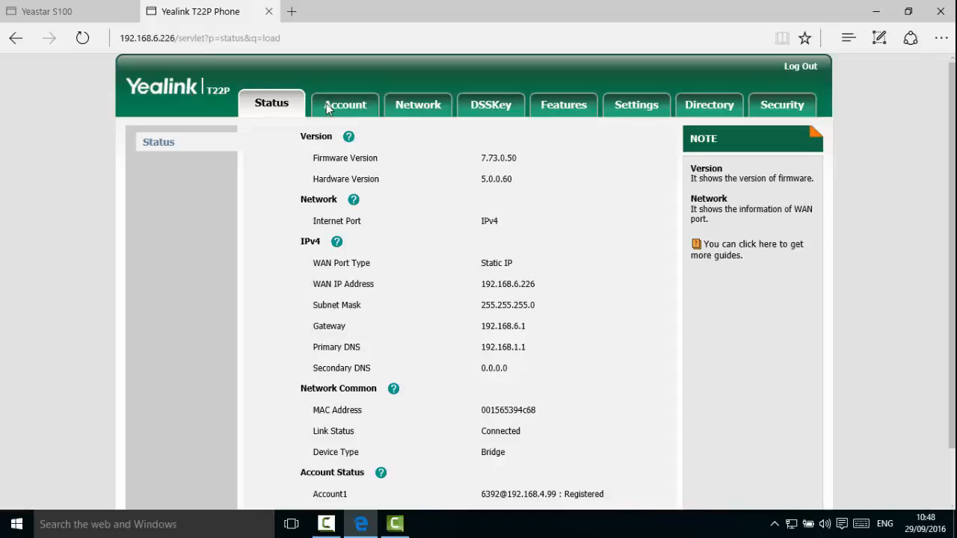
Step: Go to the Account section and select Account 2 for registration settings
click(344, 104)
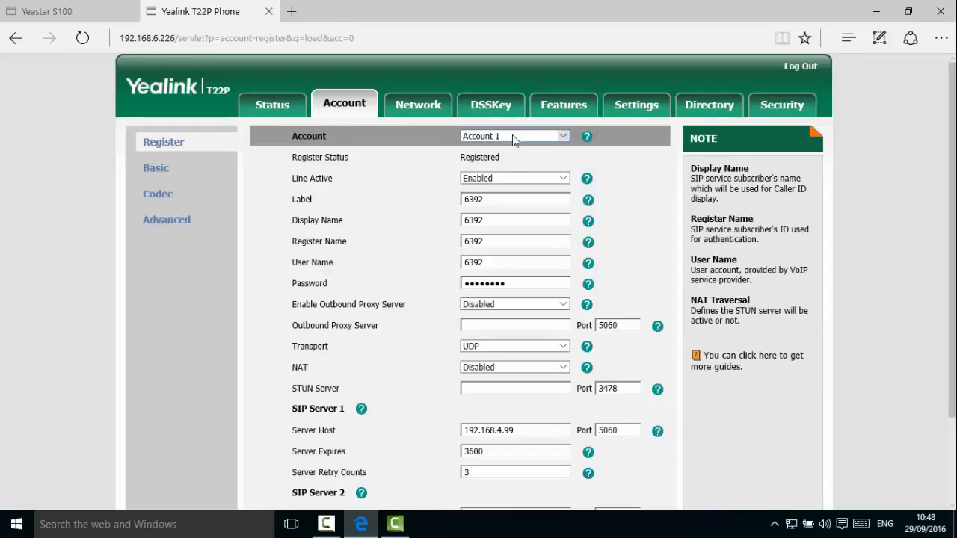
click(514, 137)
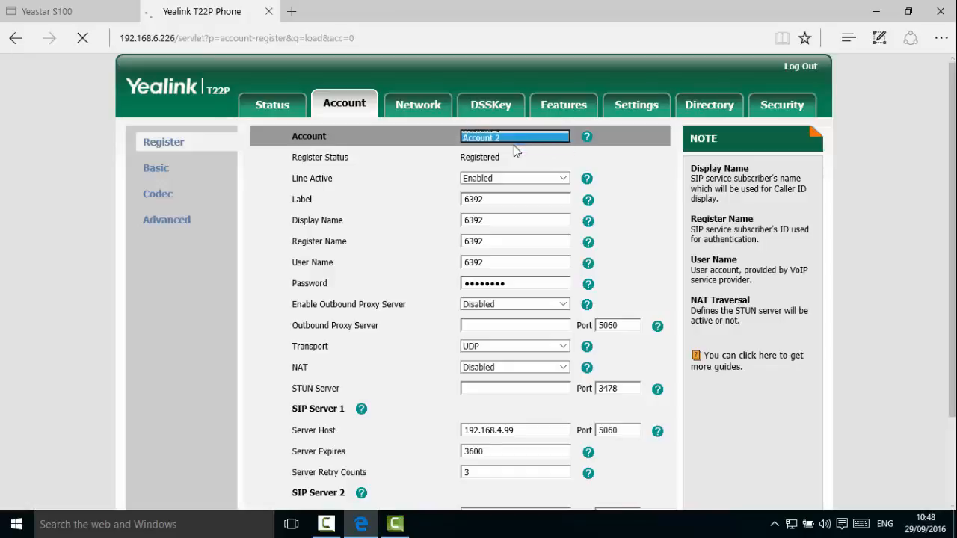
click(515, 135)
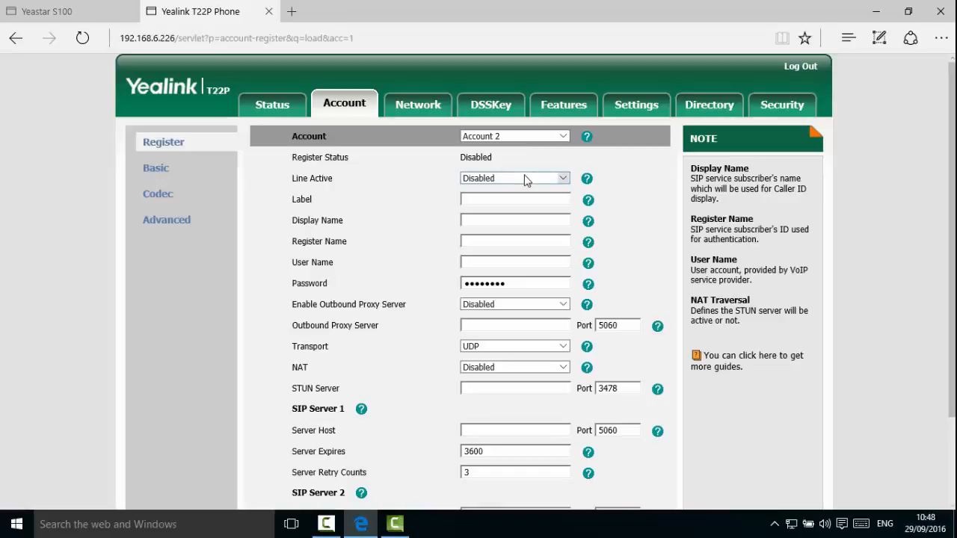
Step: Activate Account 2's line and enter 8000 as label, display name and register name
click(514, 178)
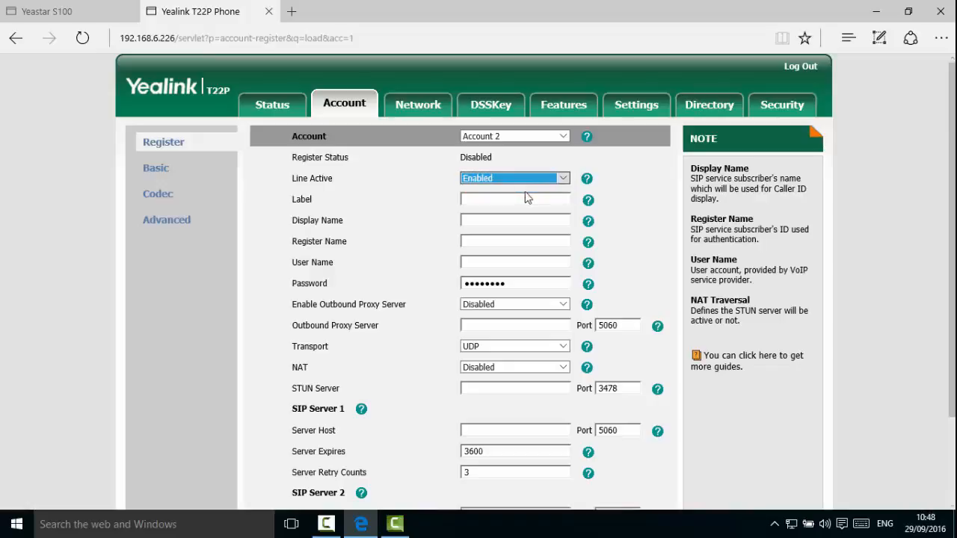
click(515, 199)
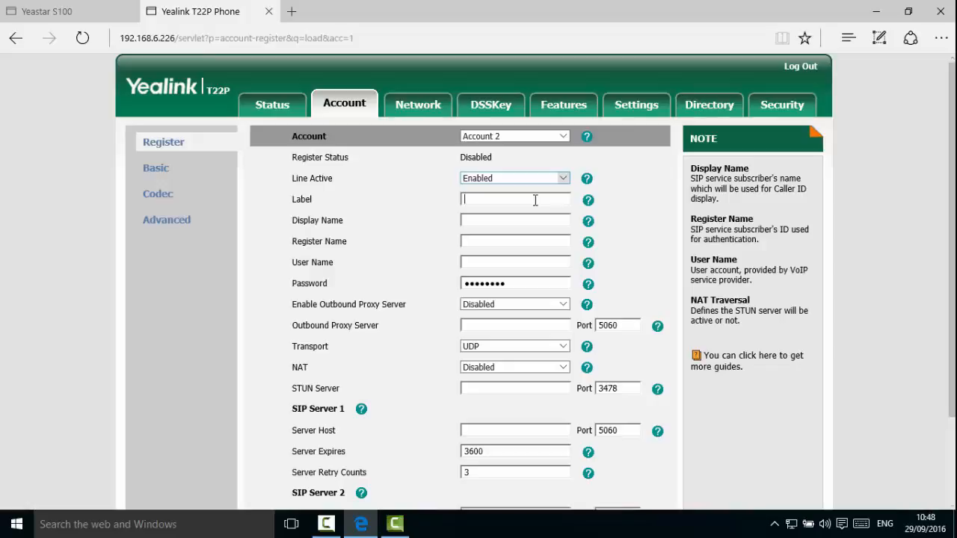
text(8000)
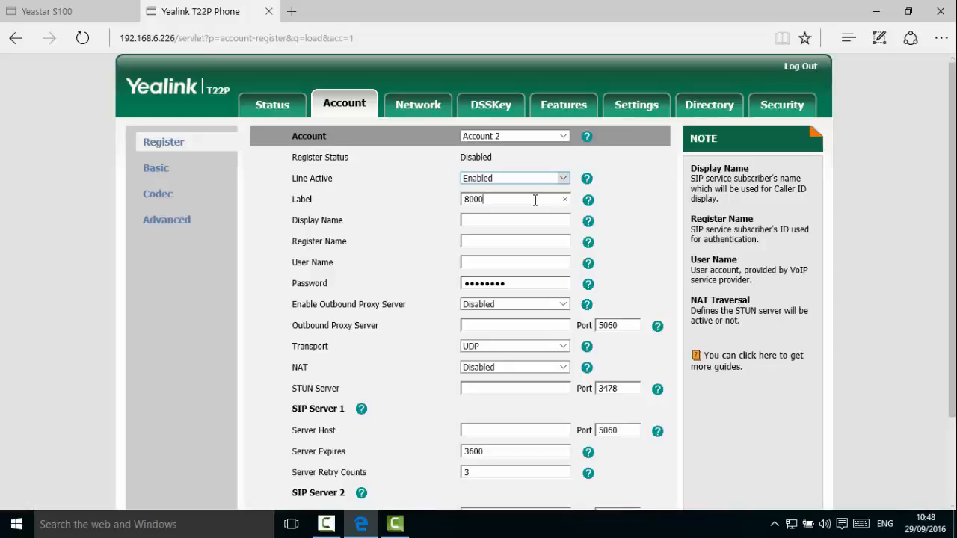
text(8000)
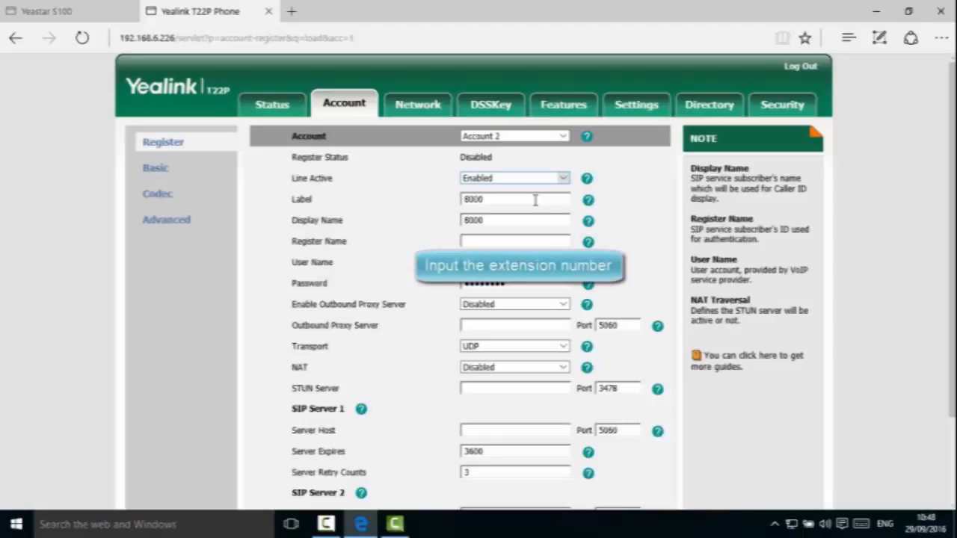
text(8)
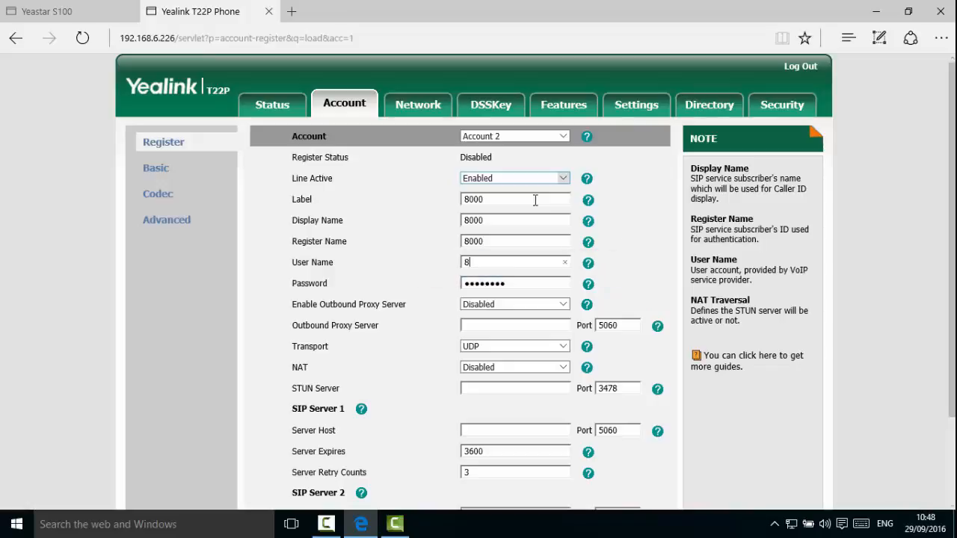
text(000)
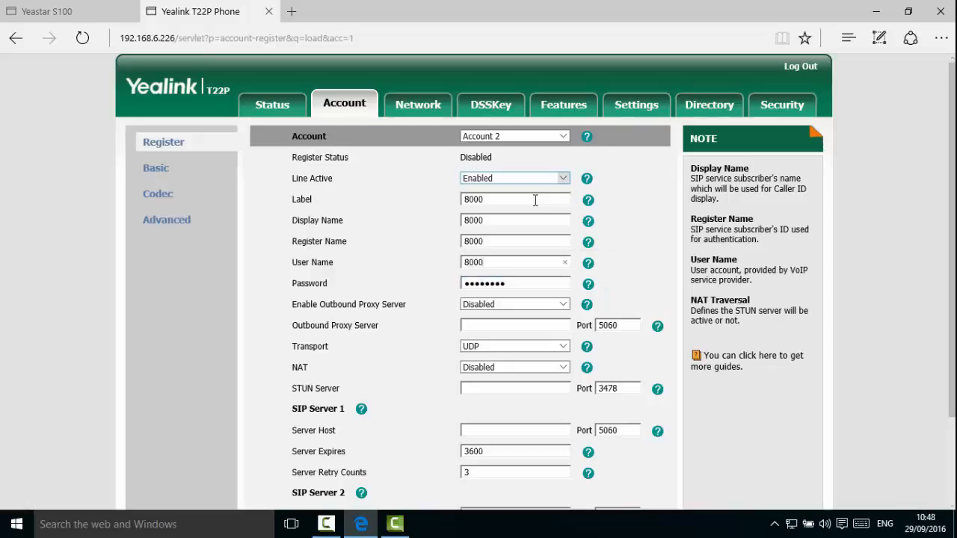
Step: Enter user name 8000 and the extension password for Account 2
click(515, 263)
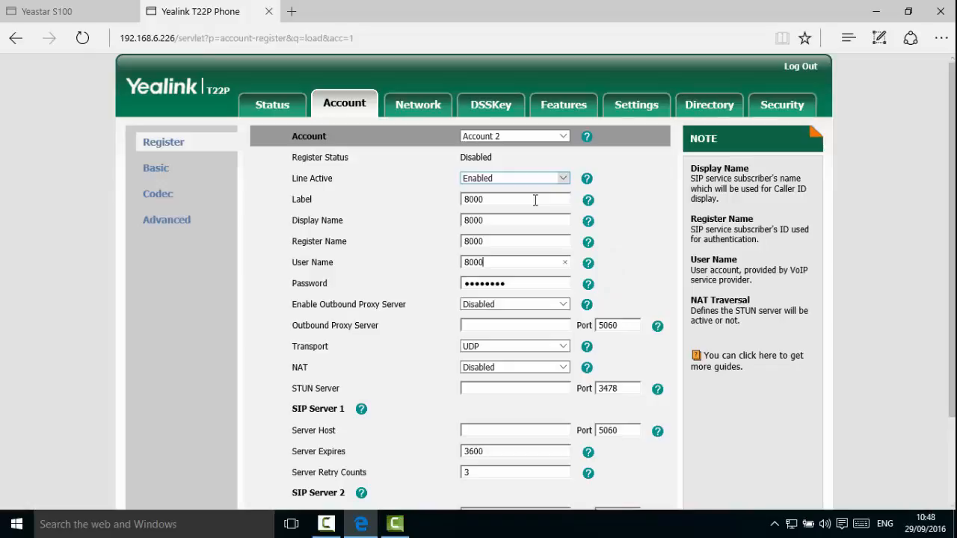
click(514, 283)
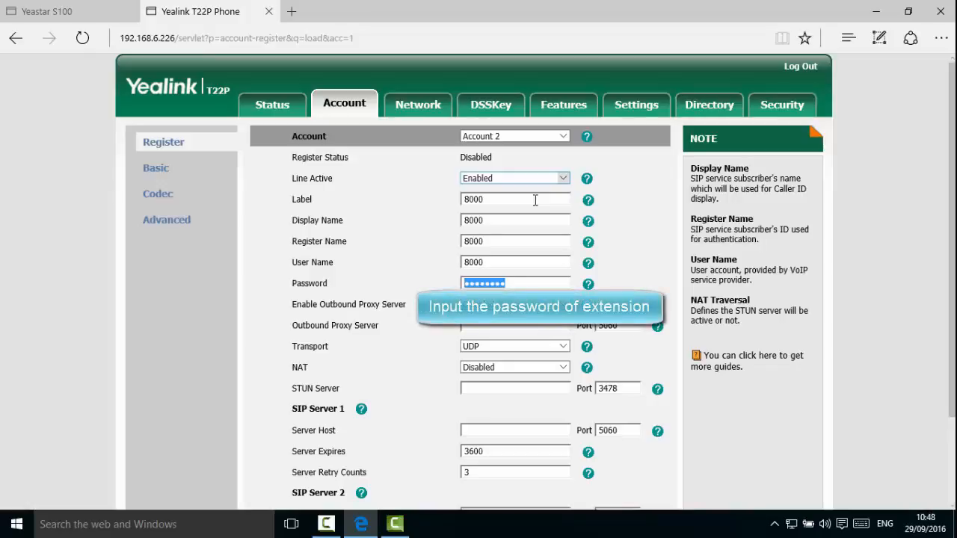
text(••)
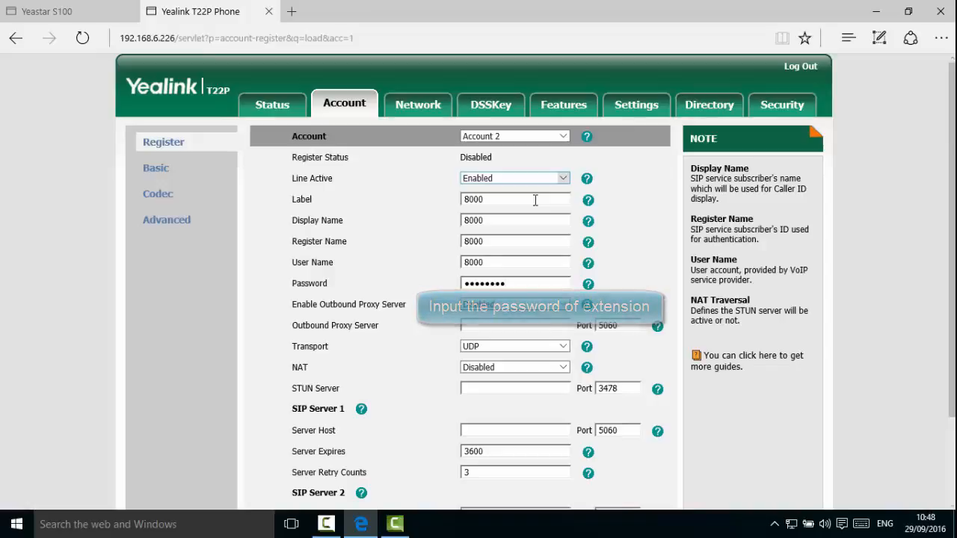
scroll(down, 3)
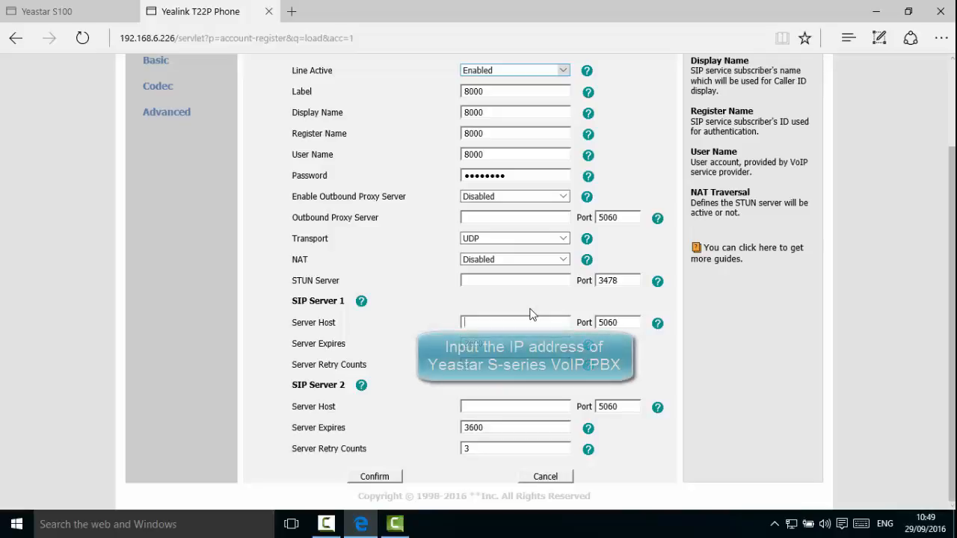
Step: Set SIP Server 1 host to 192.168.6.225 and confirm so Account 2 shows Registered
text(192.168.6.225)
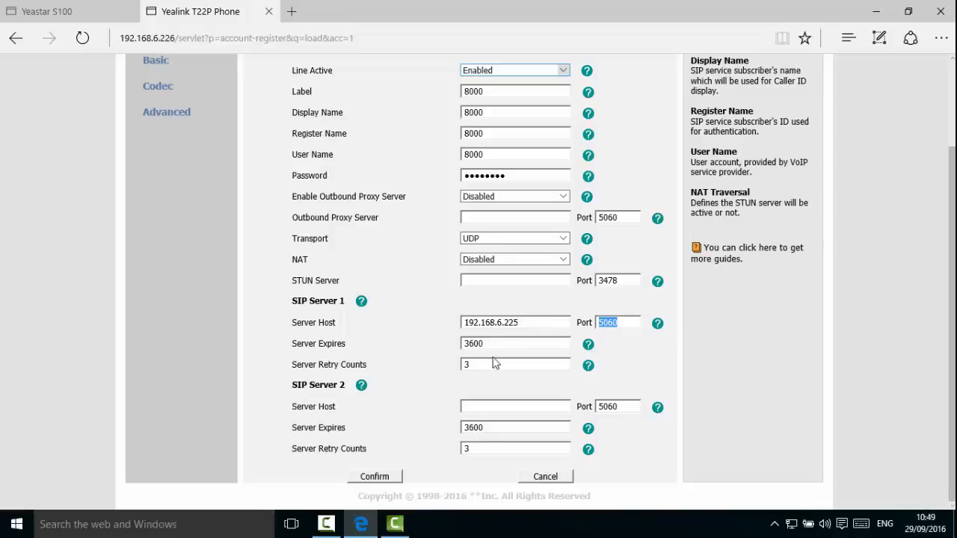
click(374, 476)
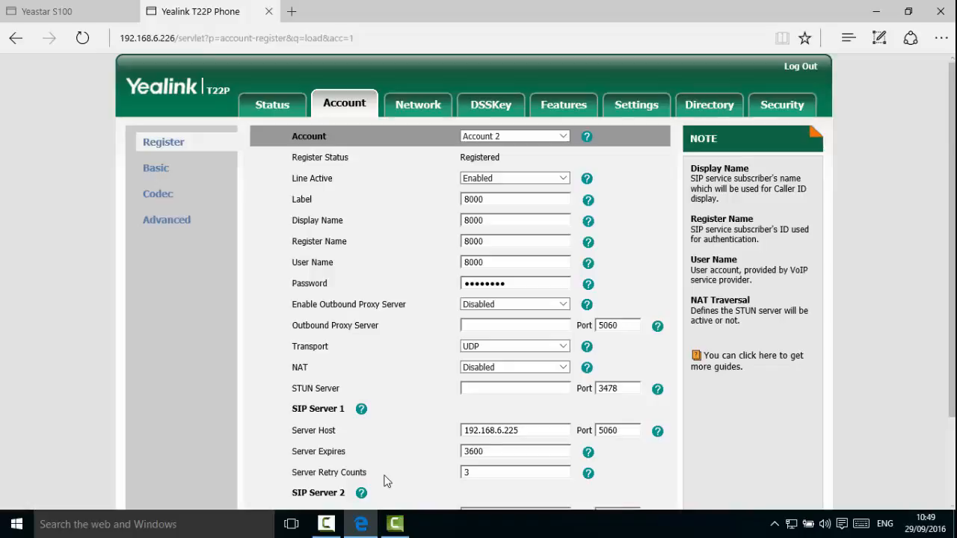
Step: Switch back to the Yeastar S100 tab and launch the PBX monitor from the app list
click(44, 12)
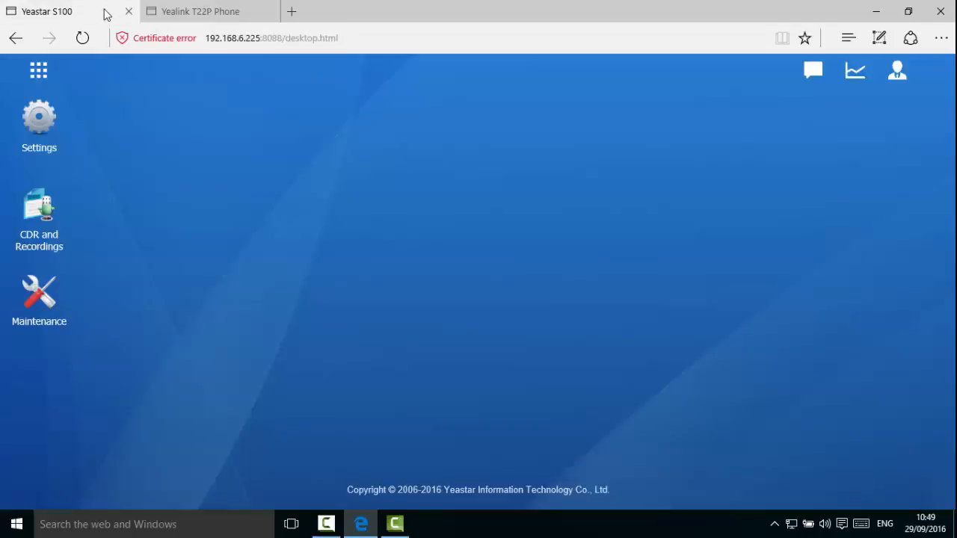
click(39, 70)
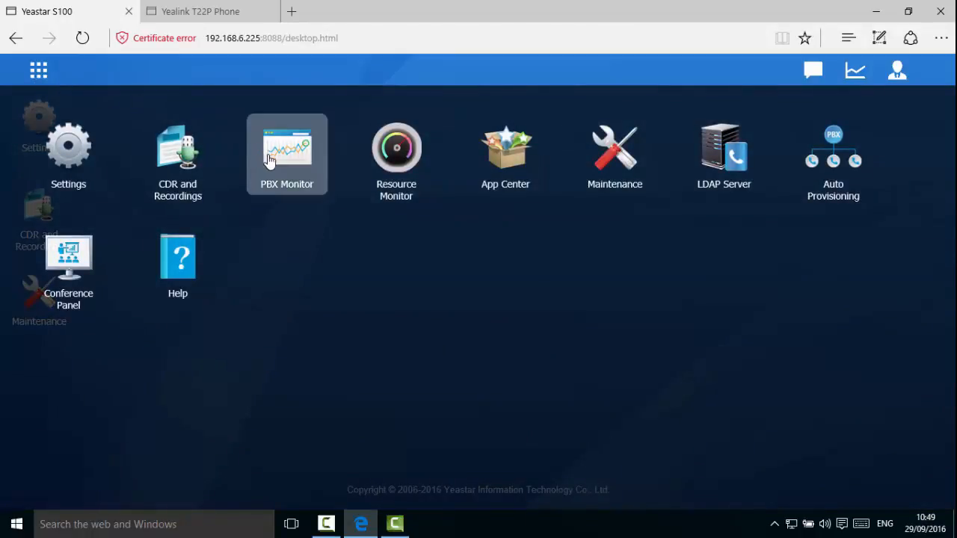
click(287, 149)
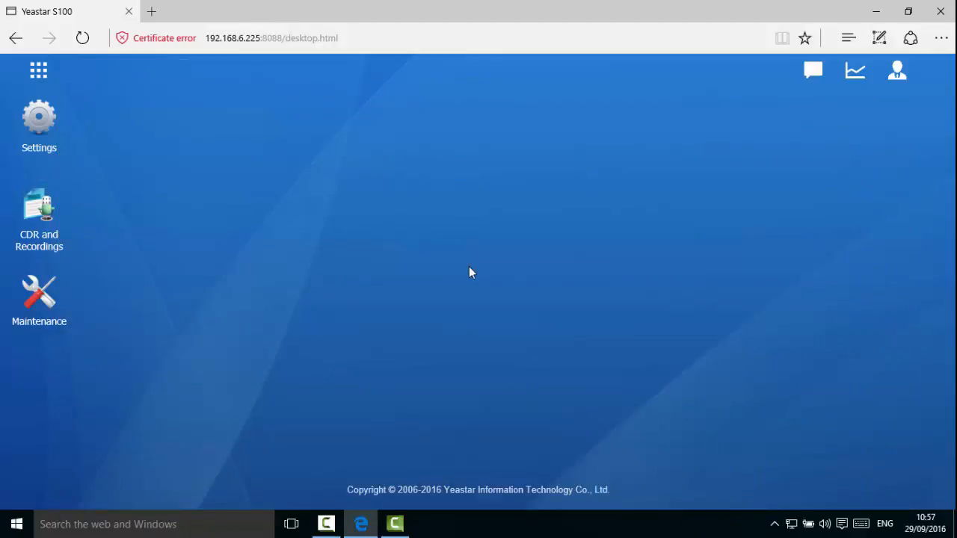
mouse_move(39, 71)
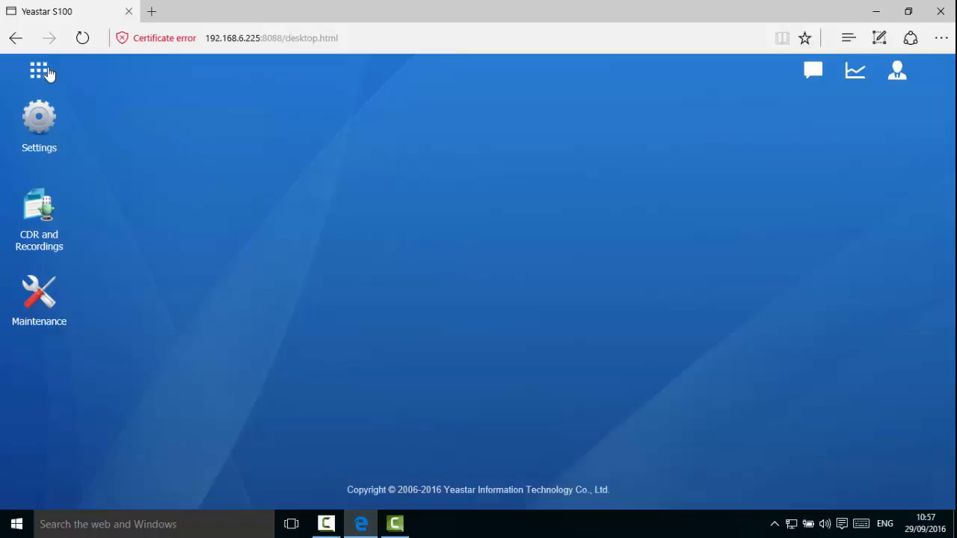
click(39, 71)
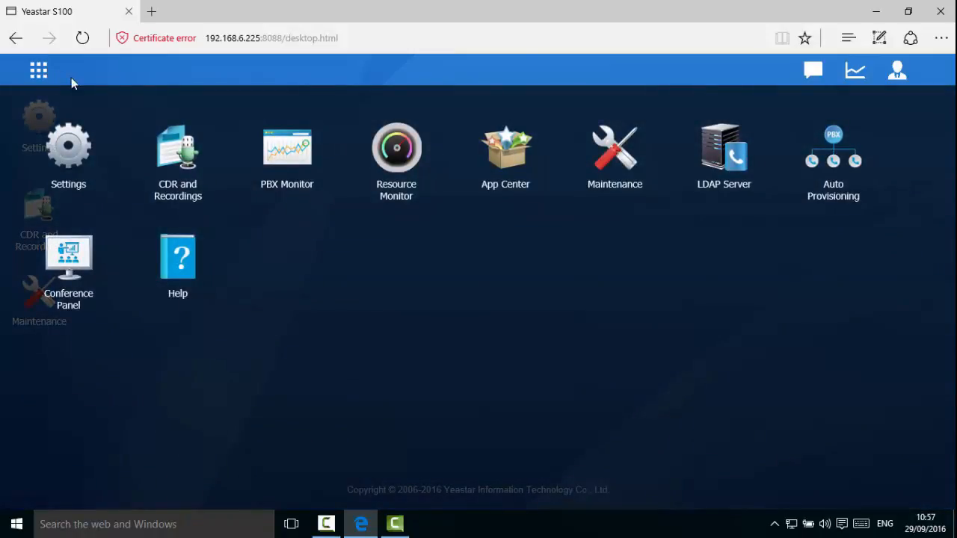
mouse_move(833, 160)
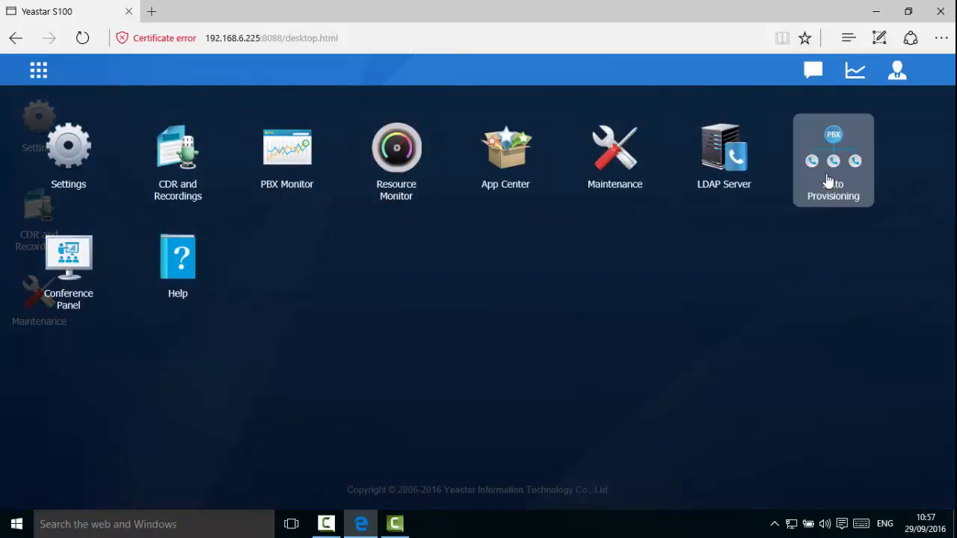
click(833, 157)
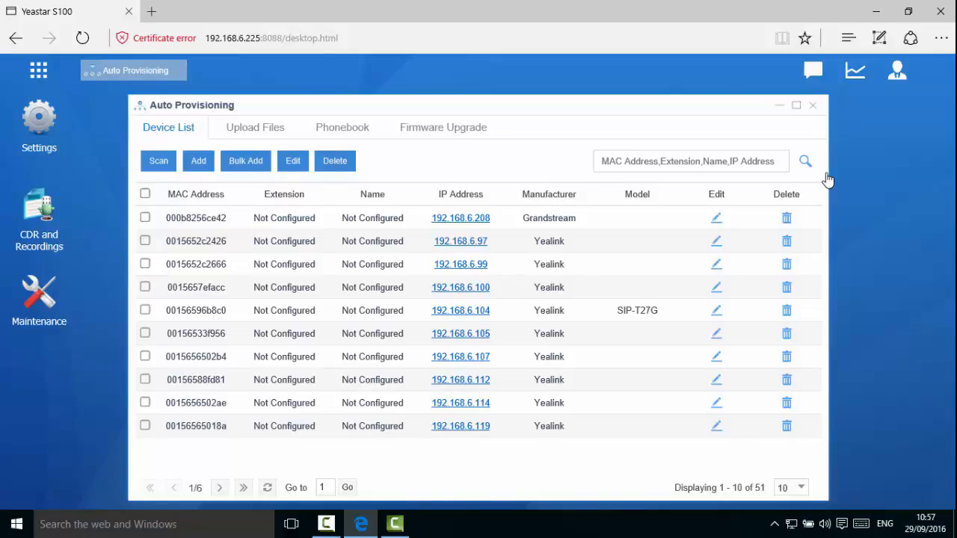
click(814, 104)
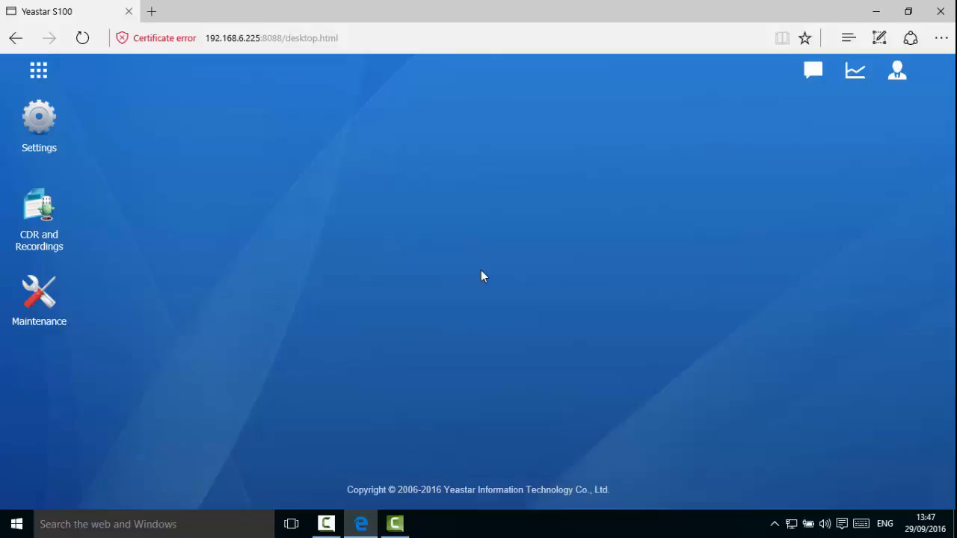
mouse_move(158, 171)
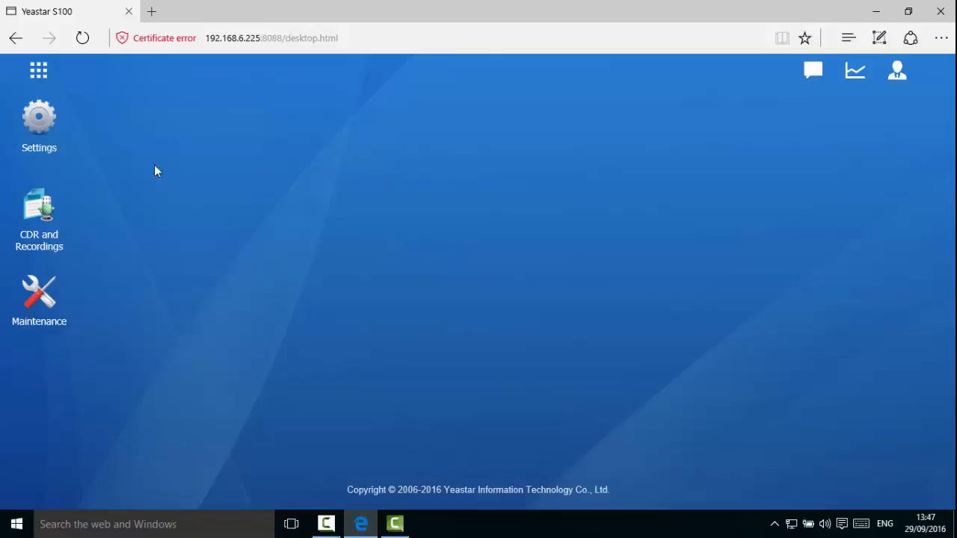
Step: Go to Settings > PBX > Extensions and start adding a new extension
click(39, 120)
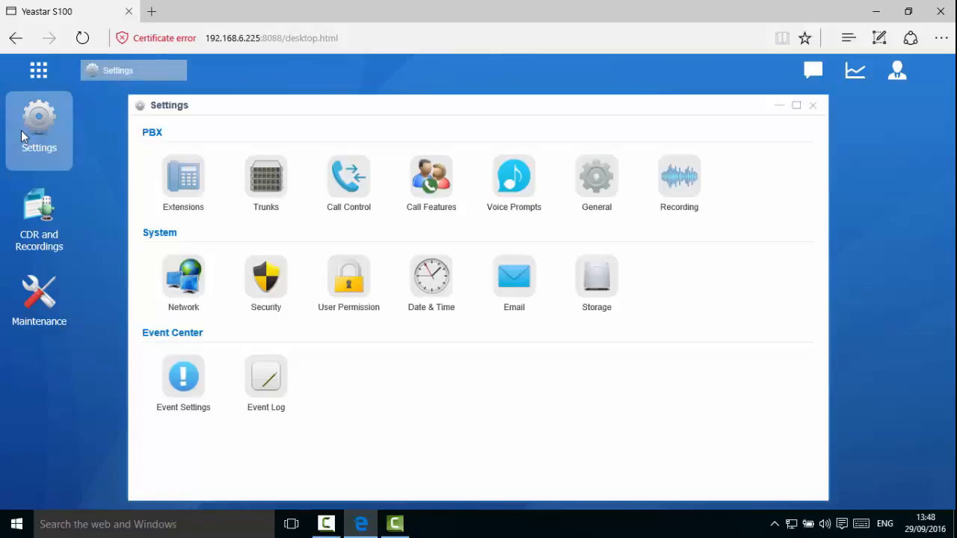
mouse_move(182, 183)
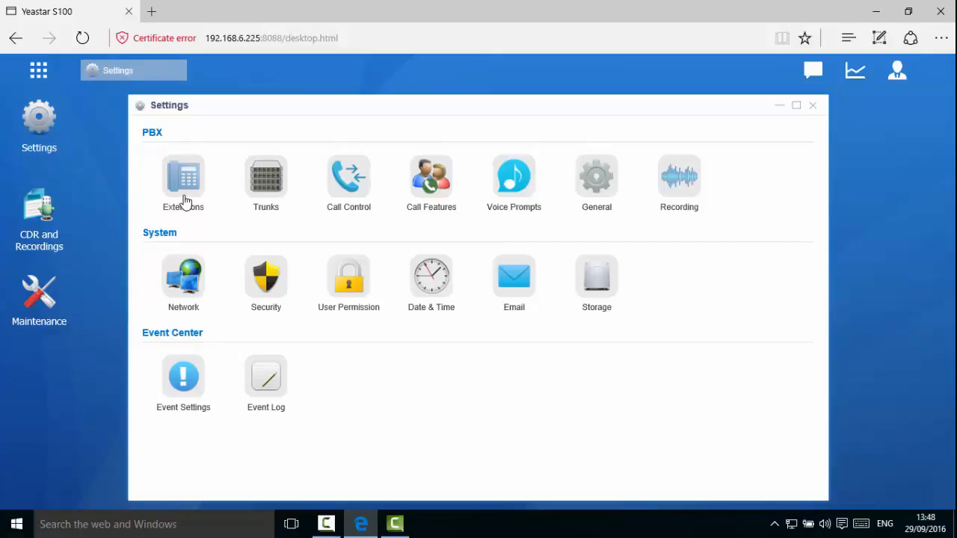
click(183, 177)
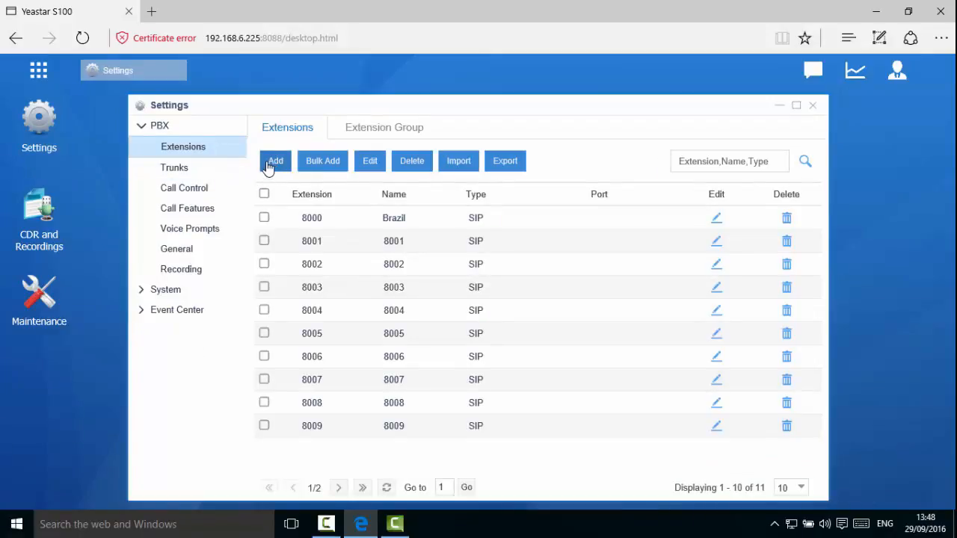
click(275, 162)
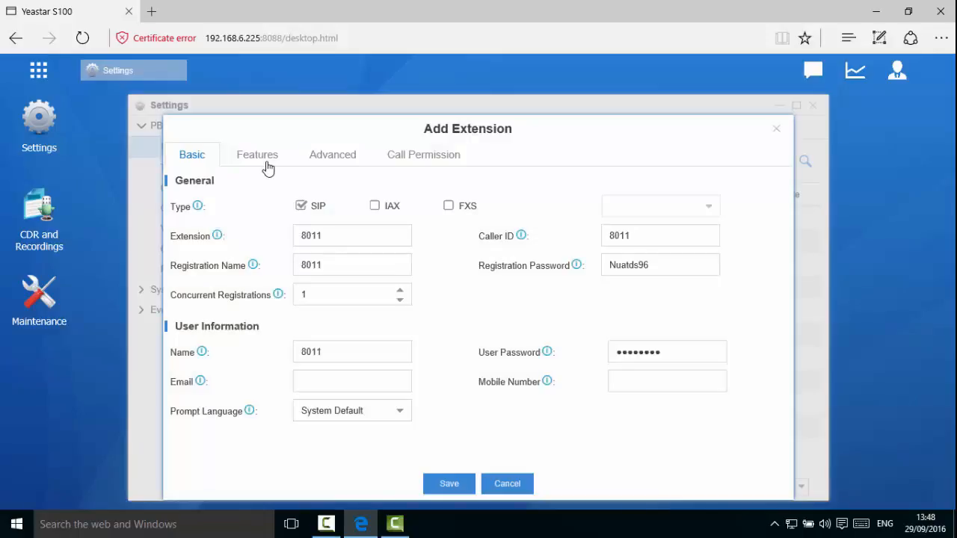
Step: Make the new extension FXS instead of SIP and assign it to Span1_Port1
click(303, 206)
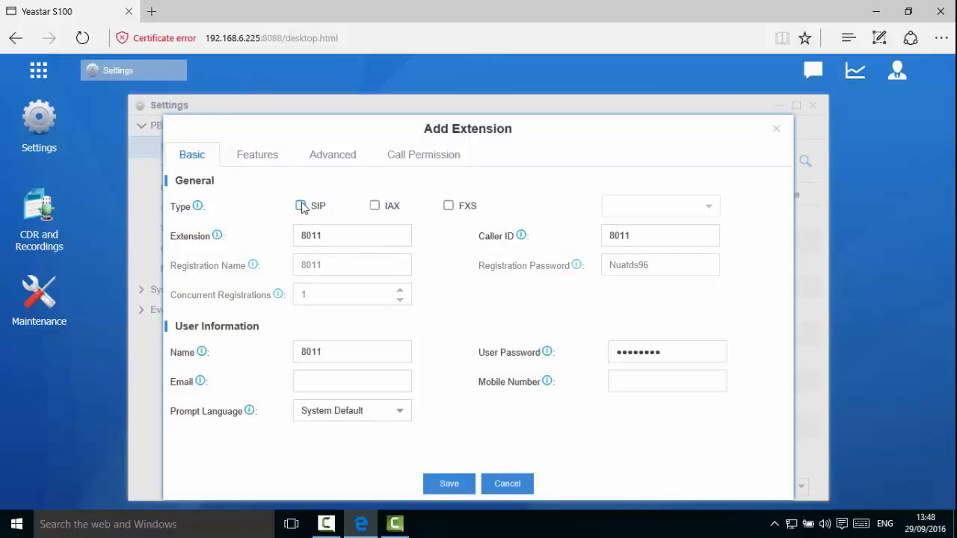
click(449, 207)
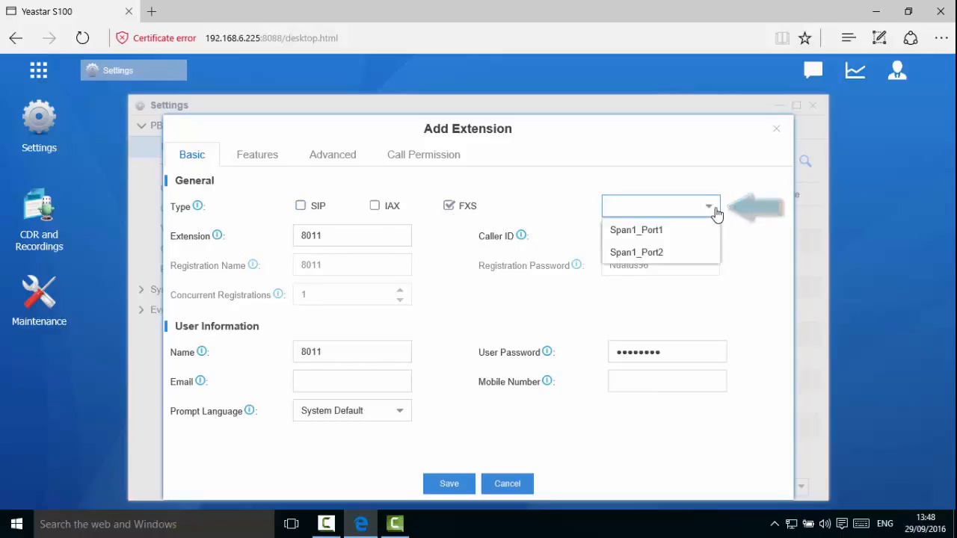
click(638, 230)
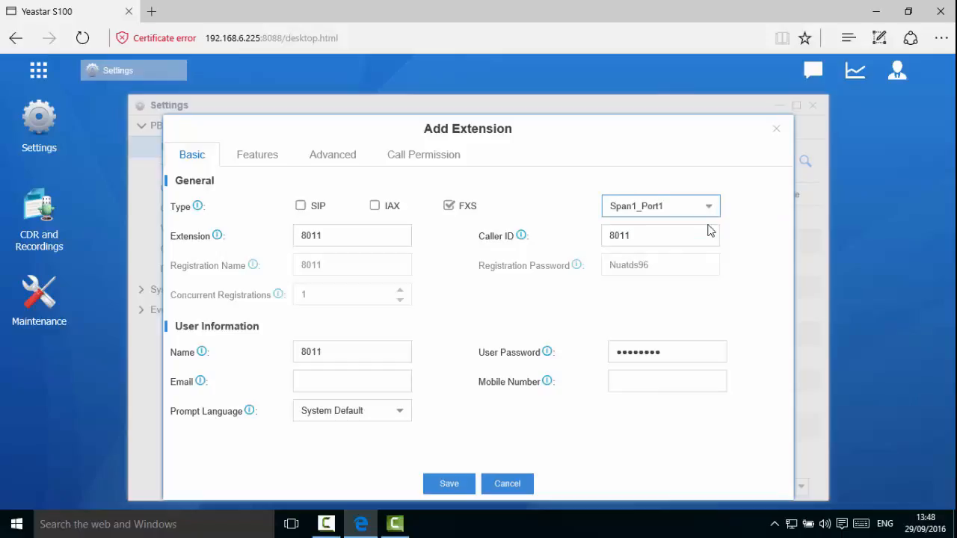